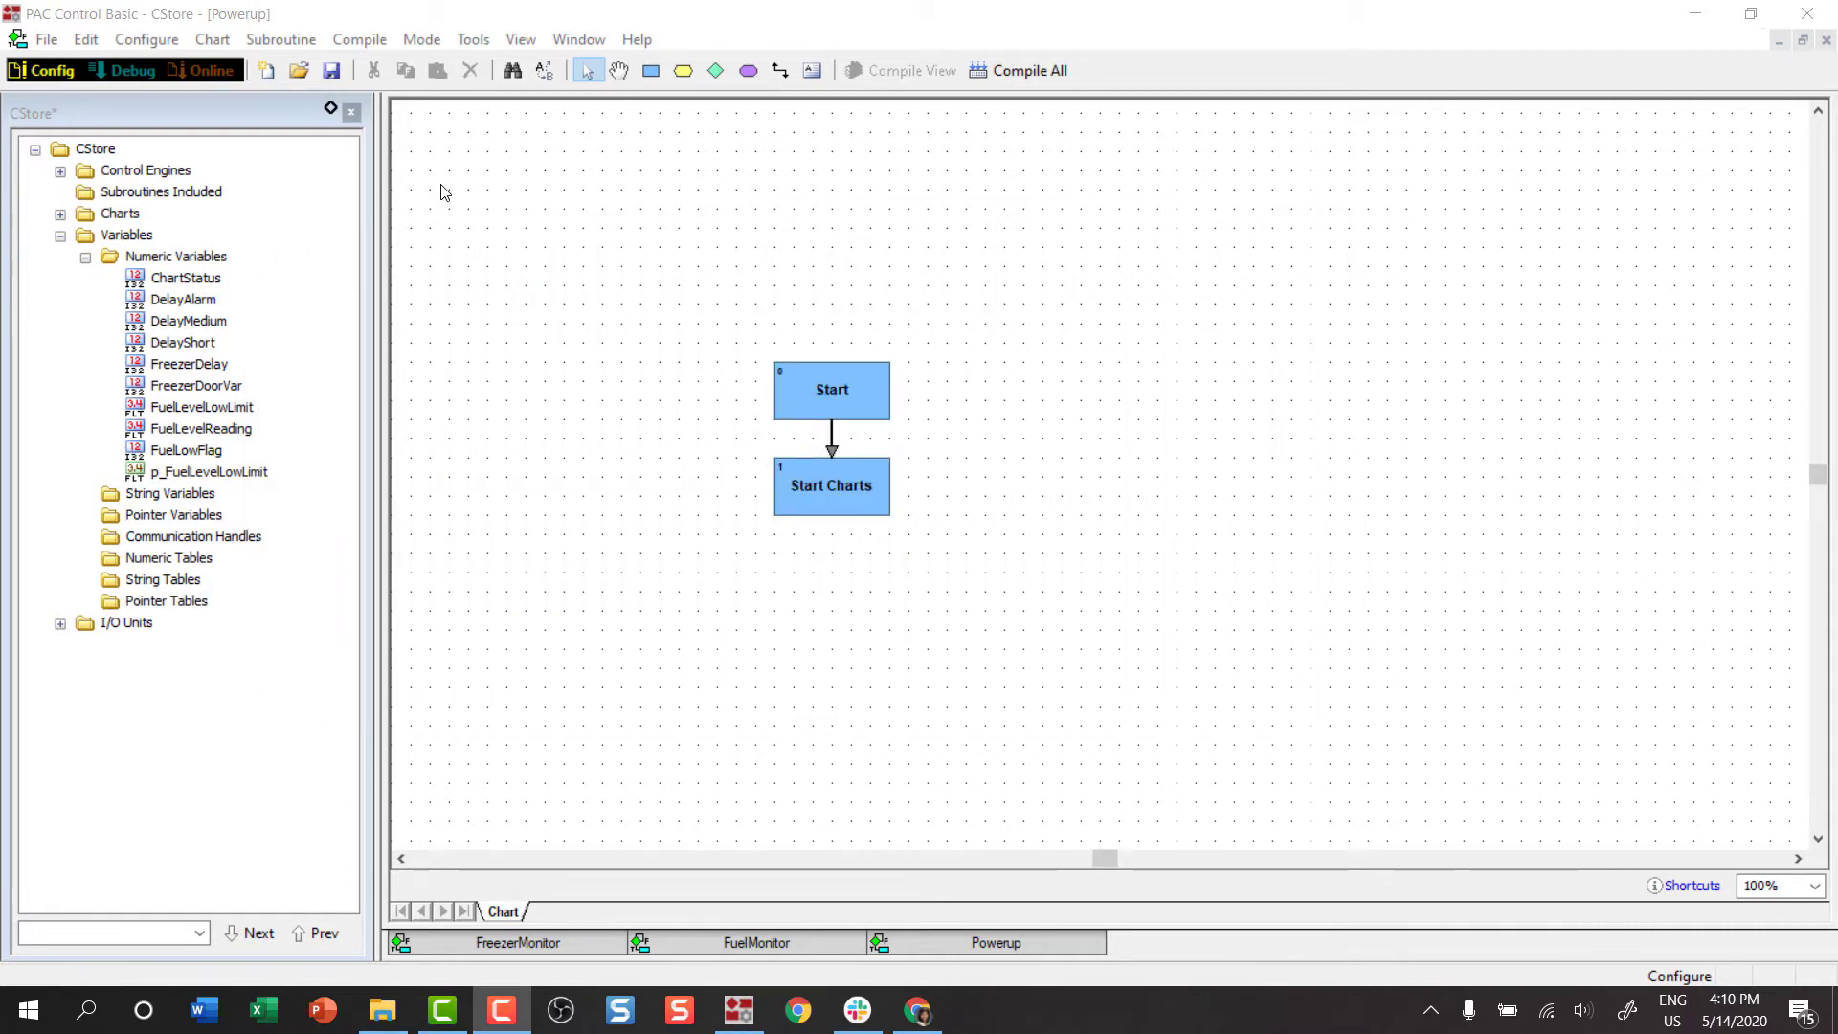
# Dismiss the file-not-found message and enable saving archive and strategy to flash during download.
pyautogui.click(1314, 802)
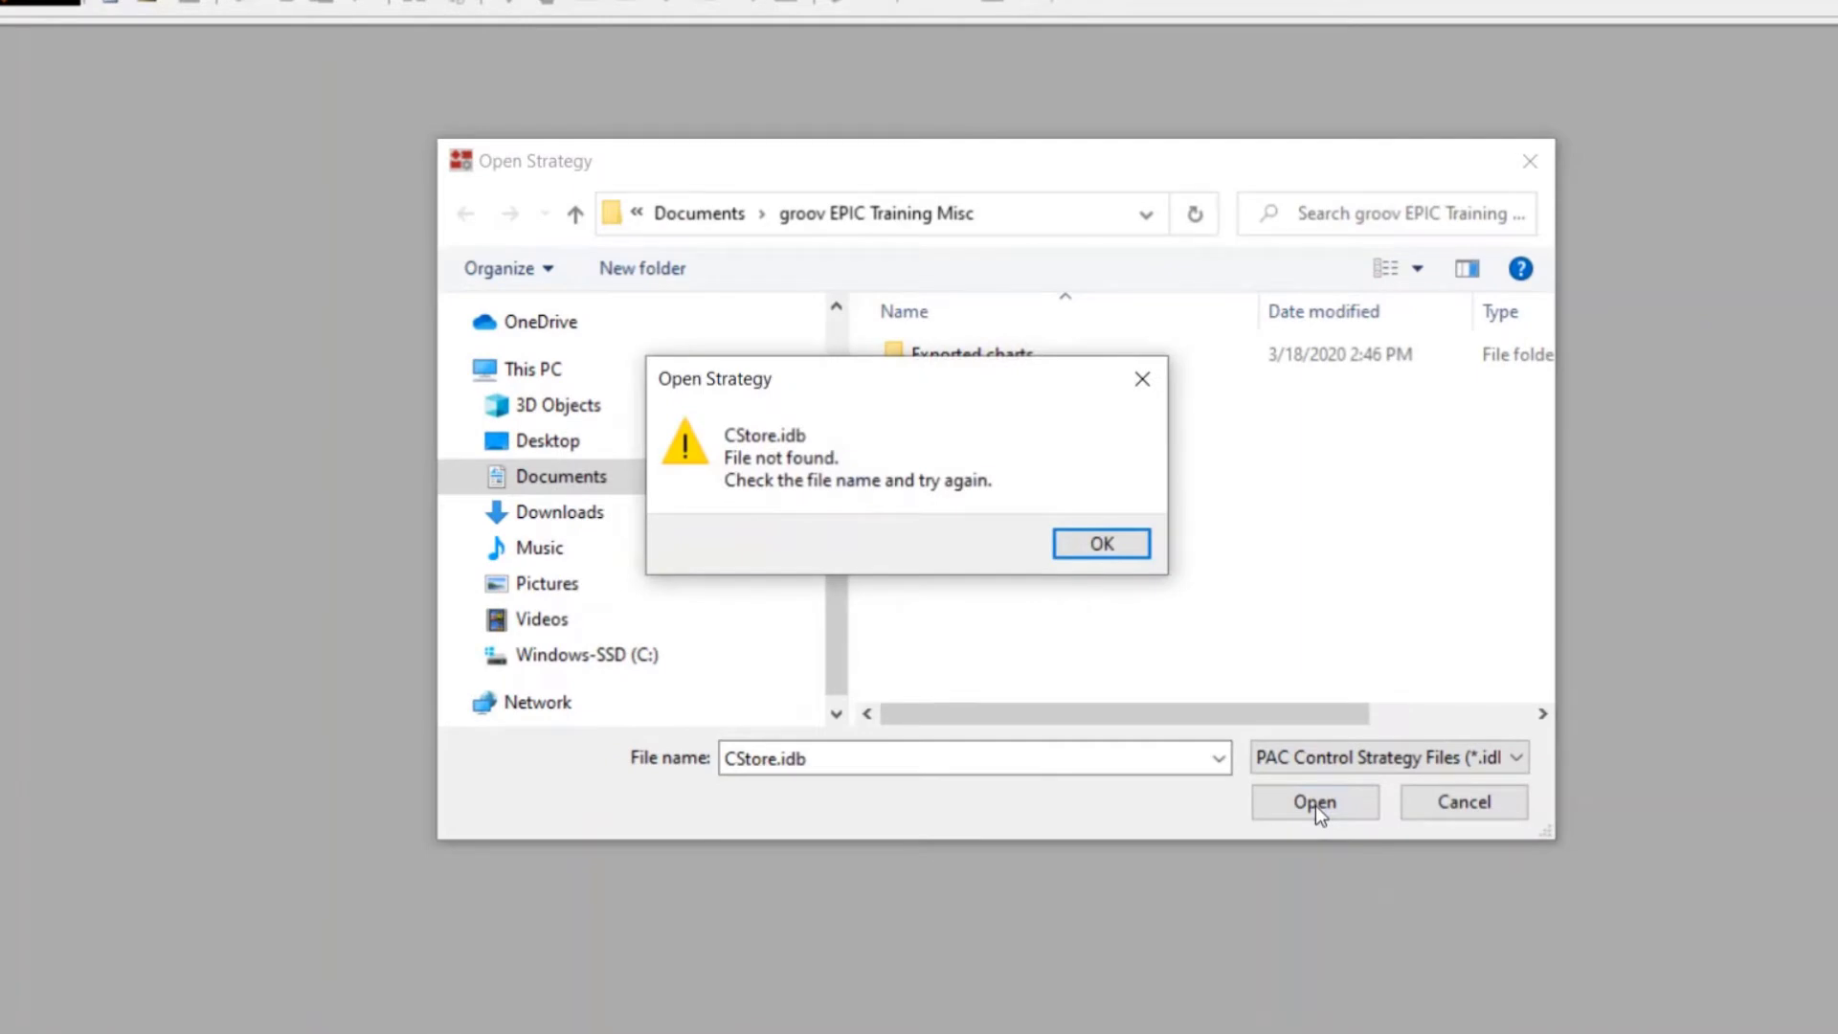
pyautogui.click(1100, 543)
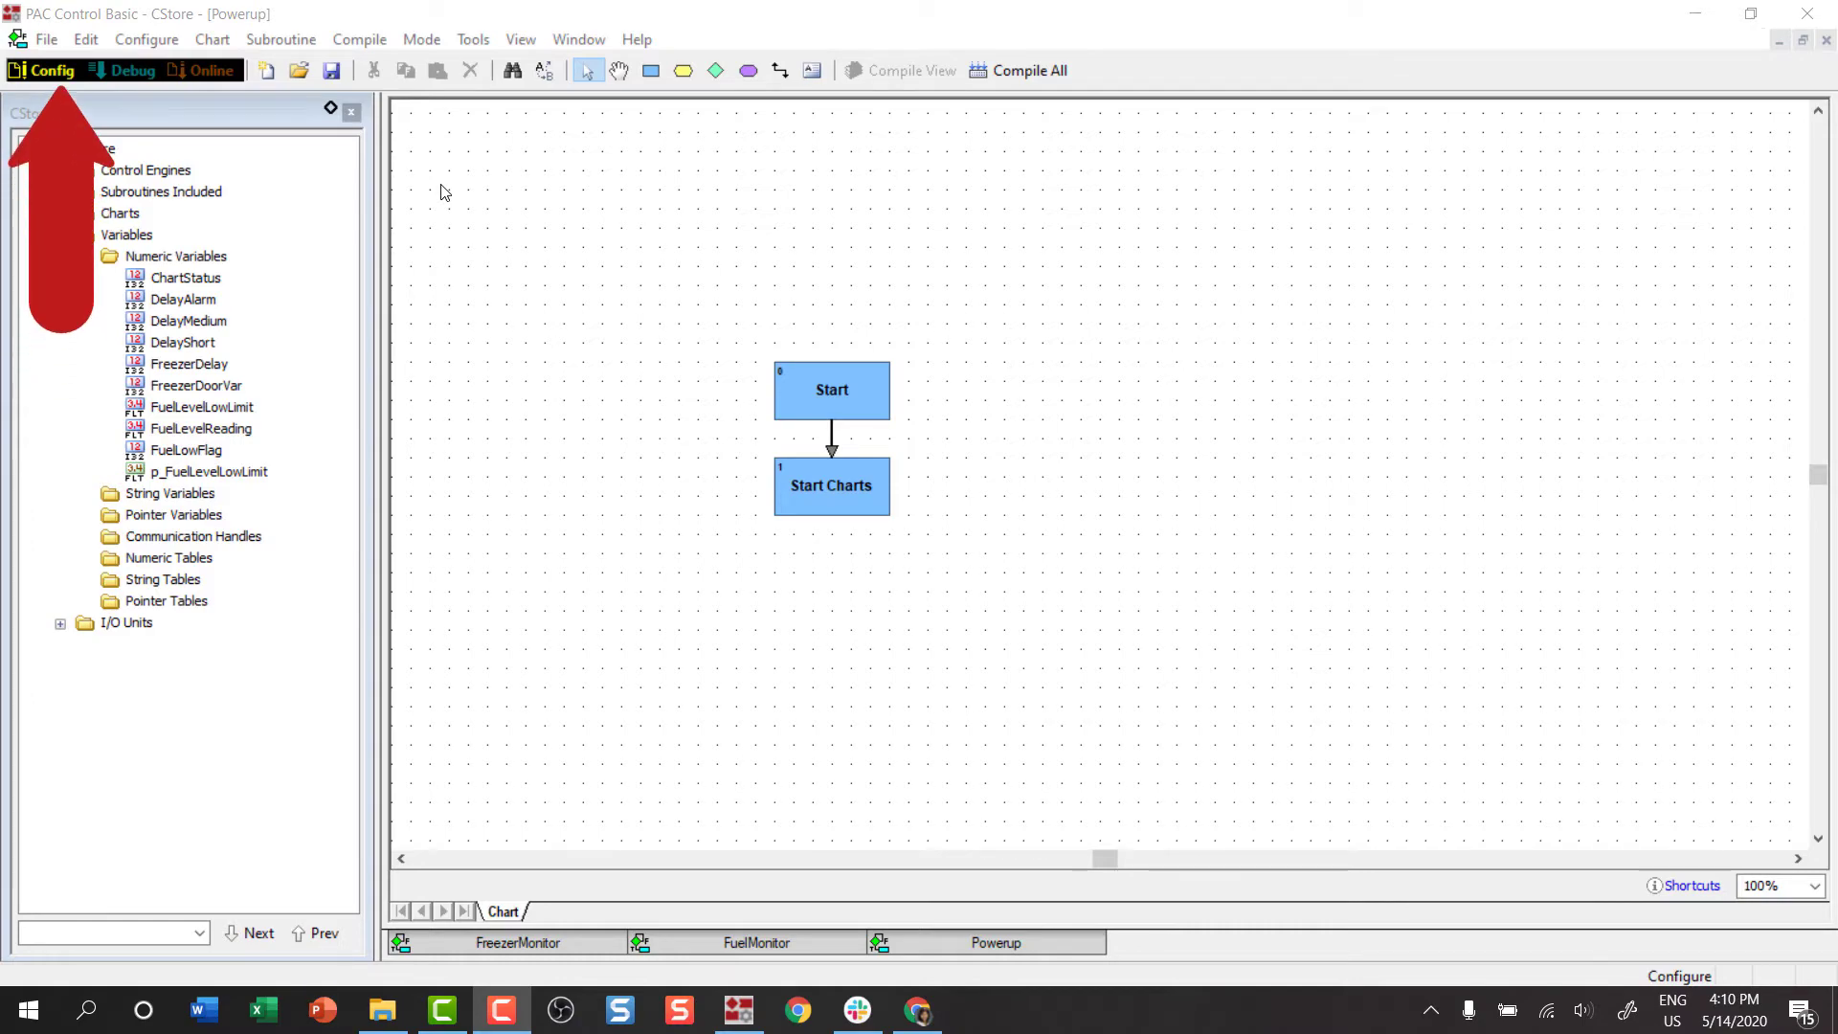
pyautogui.click(47, 39)
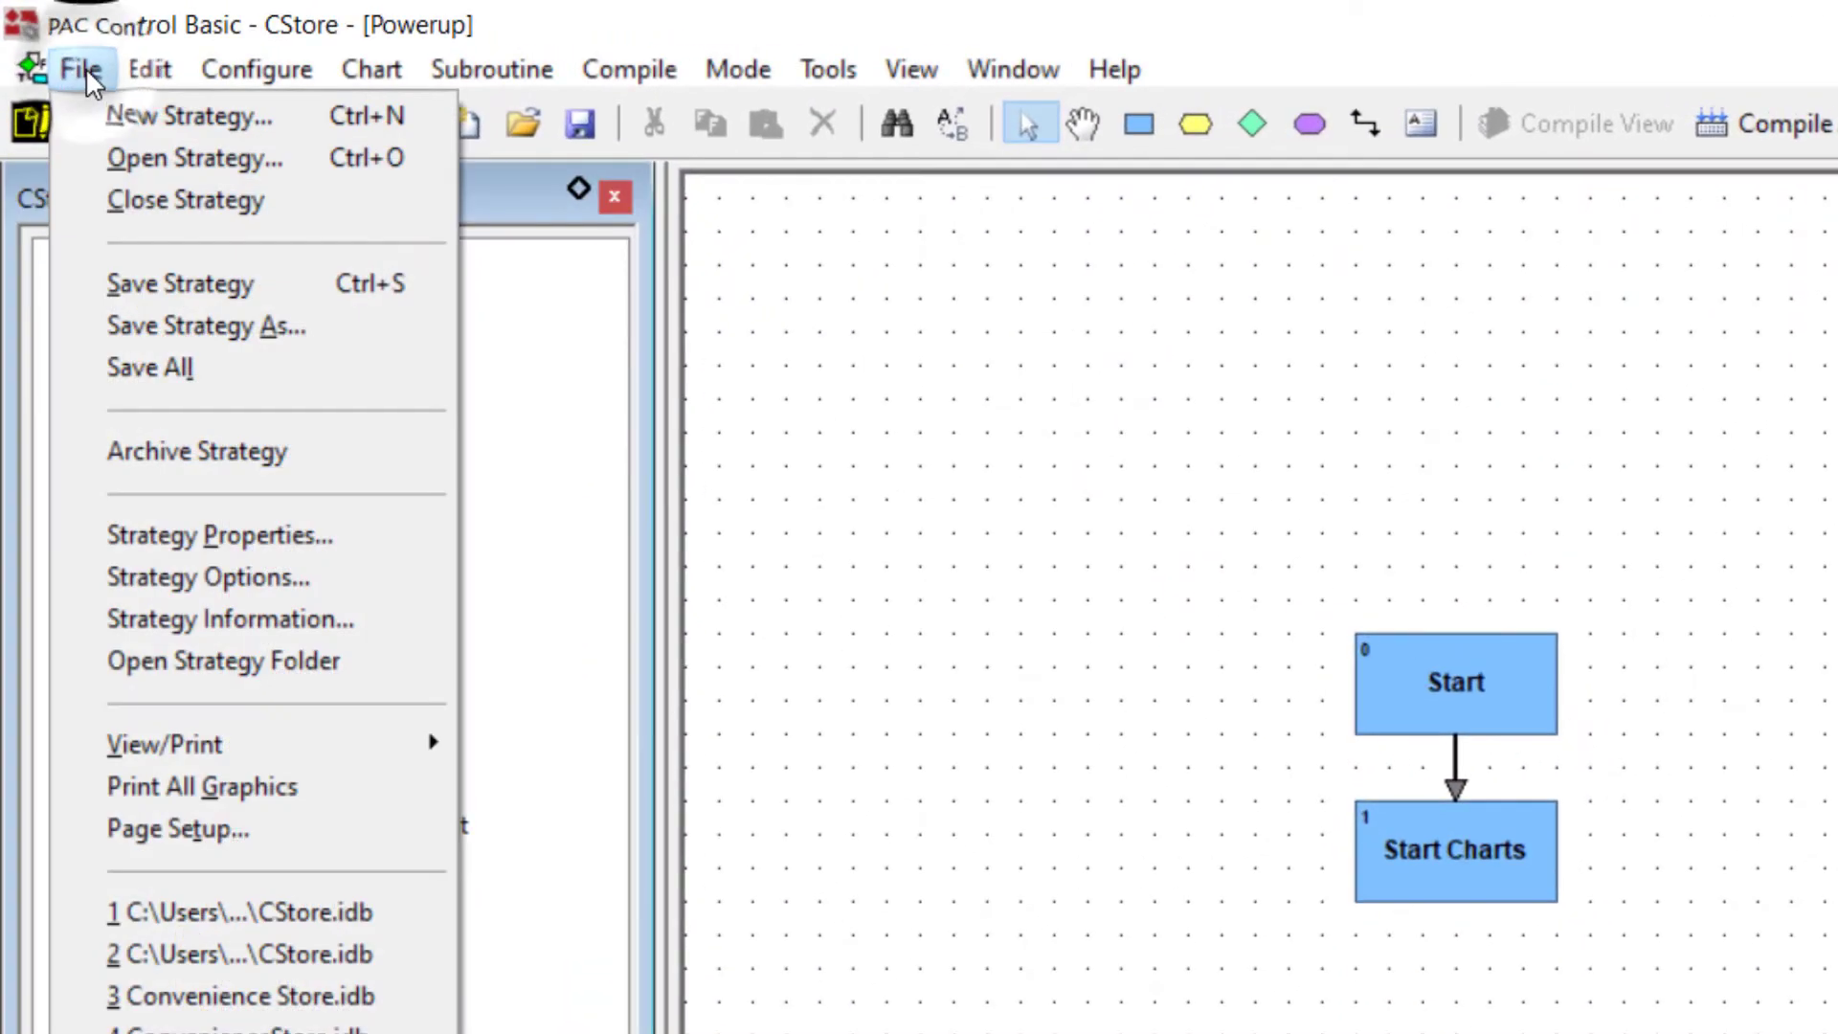
pyautogui.moveTo(209, 576)
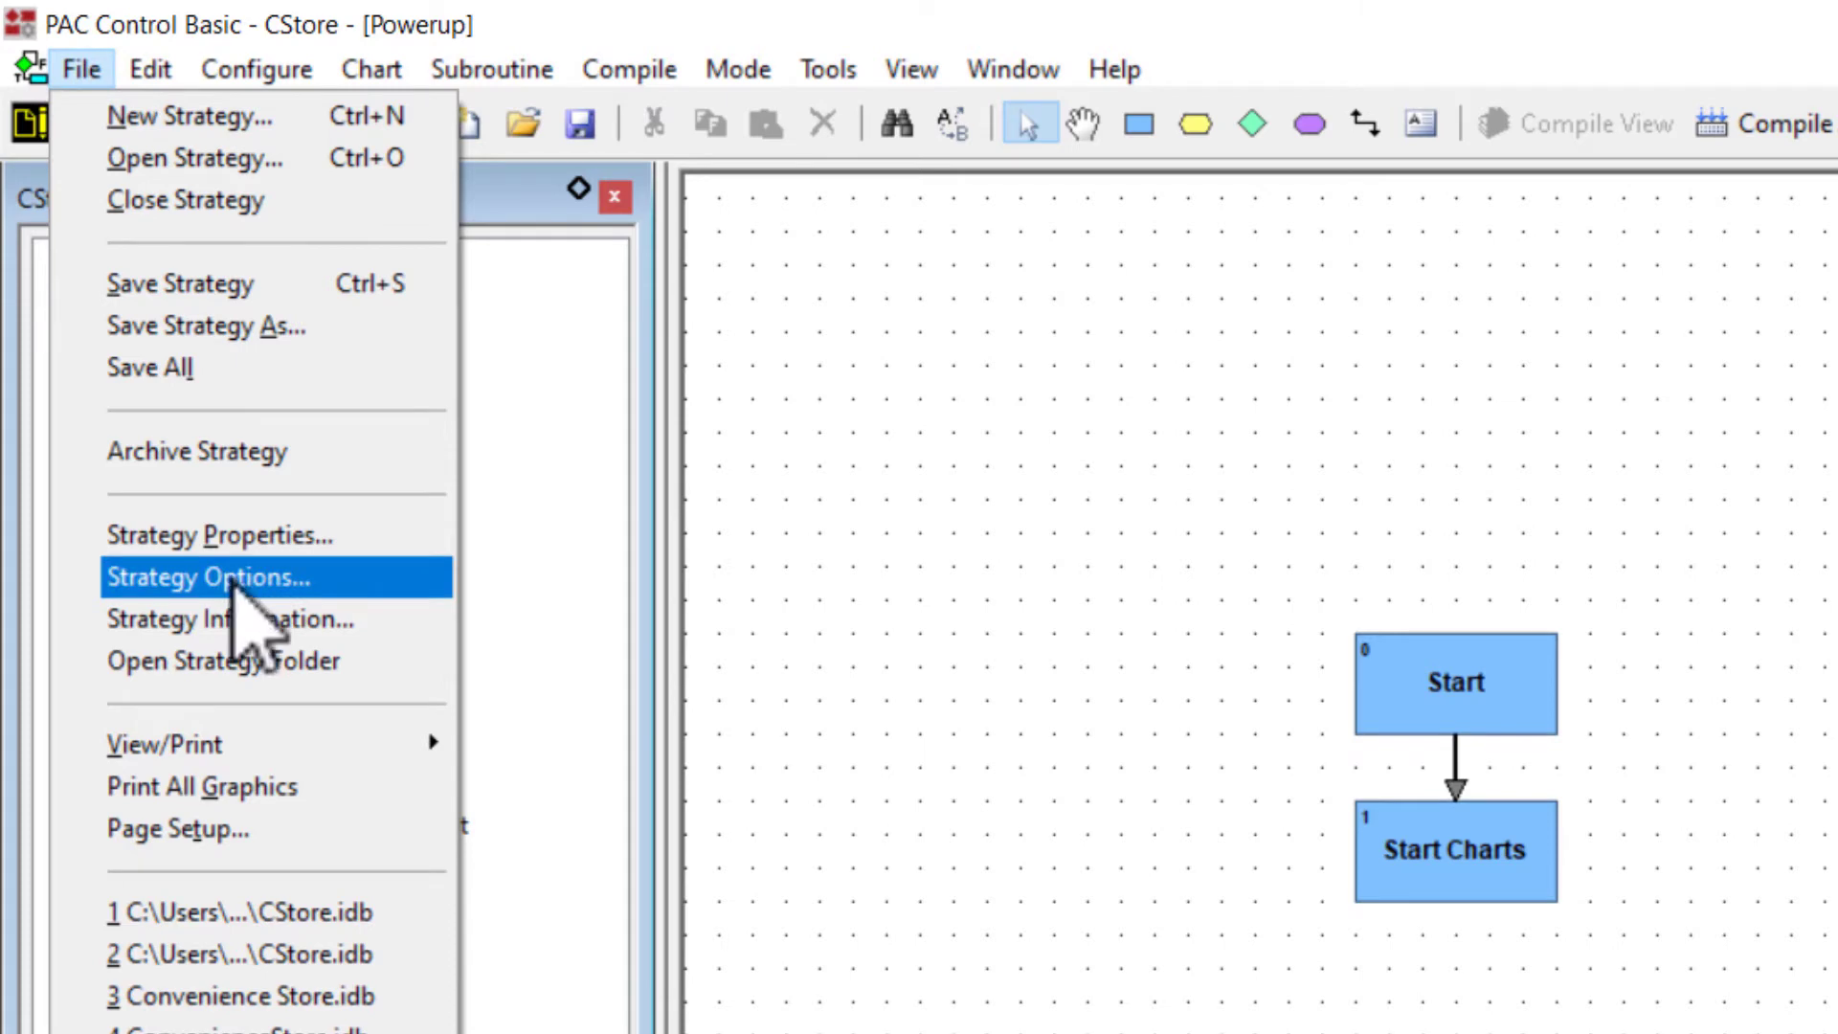
pyautogui.click(209, 576)
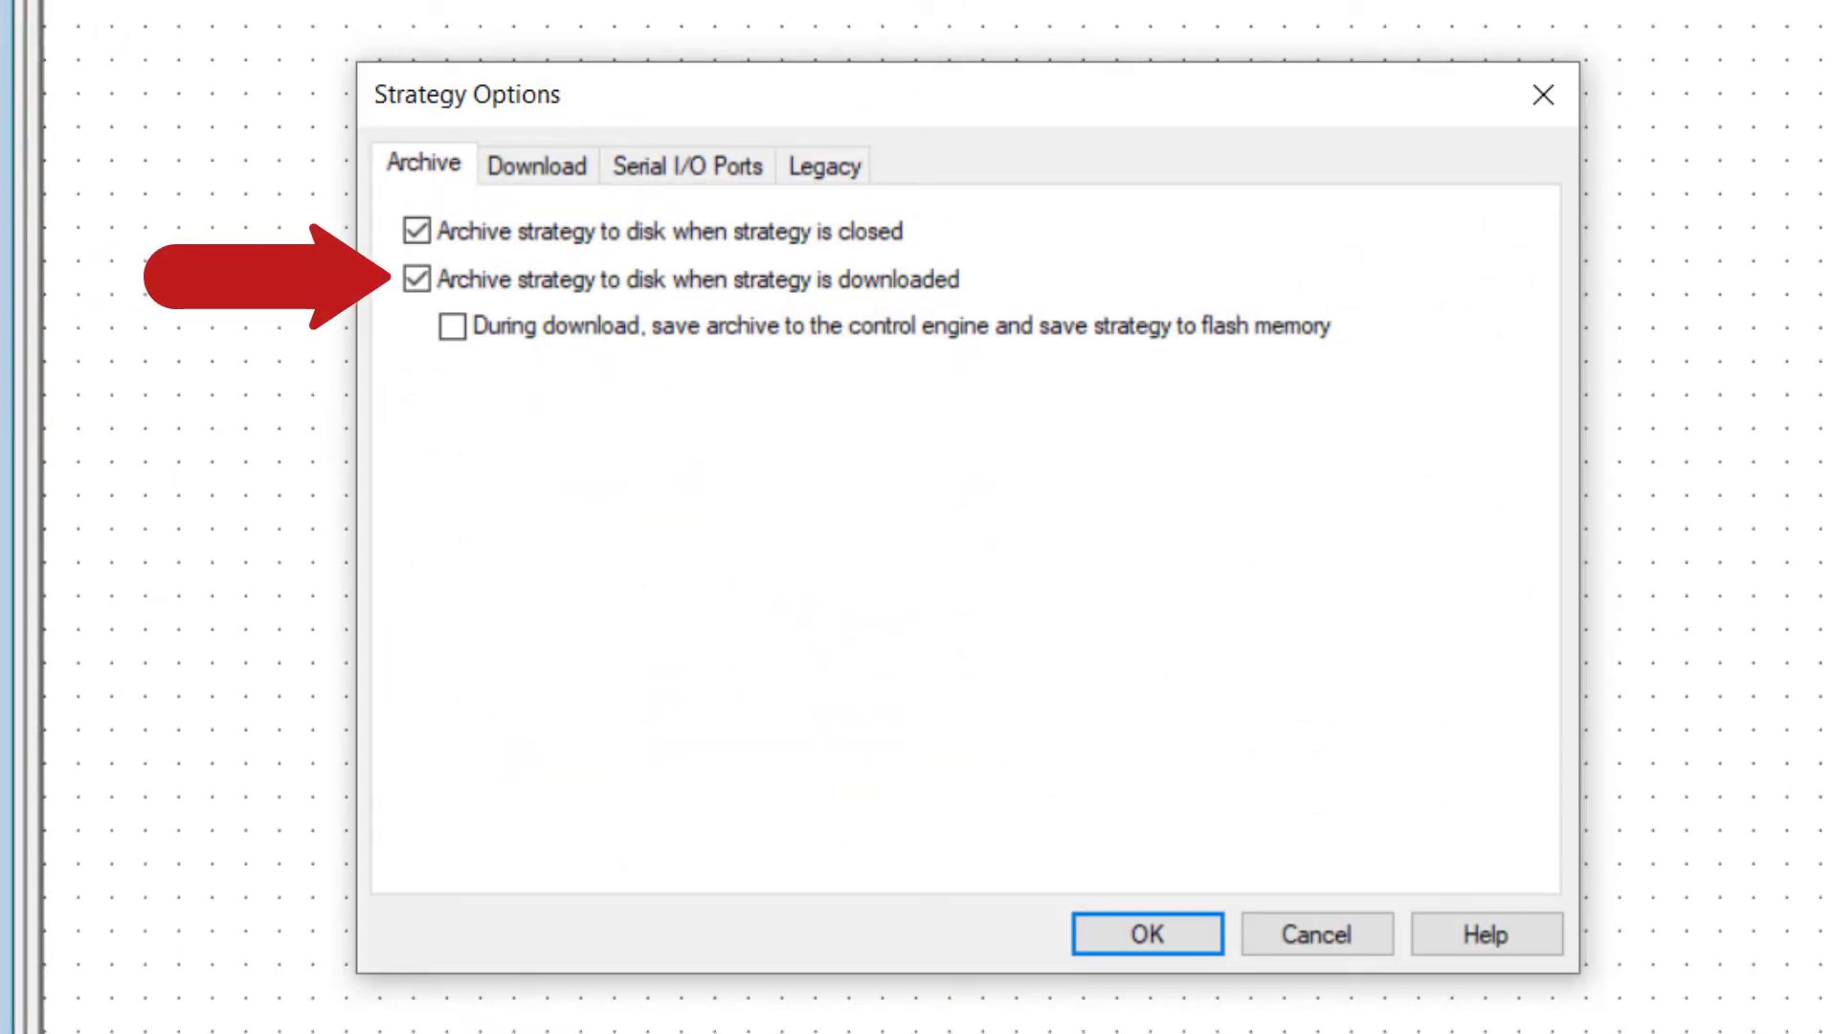
pyautogui.moveTo(231, 416)
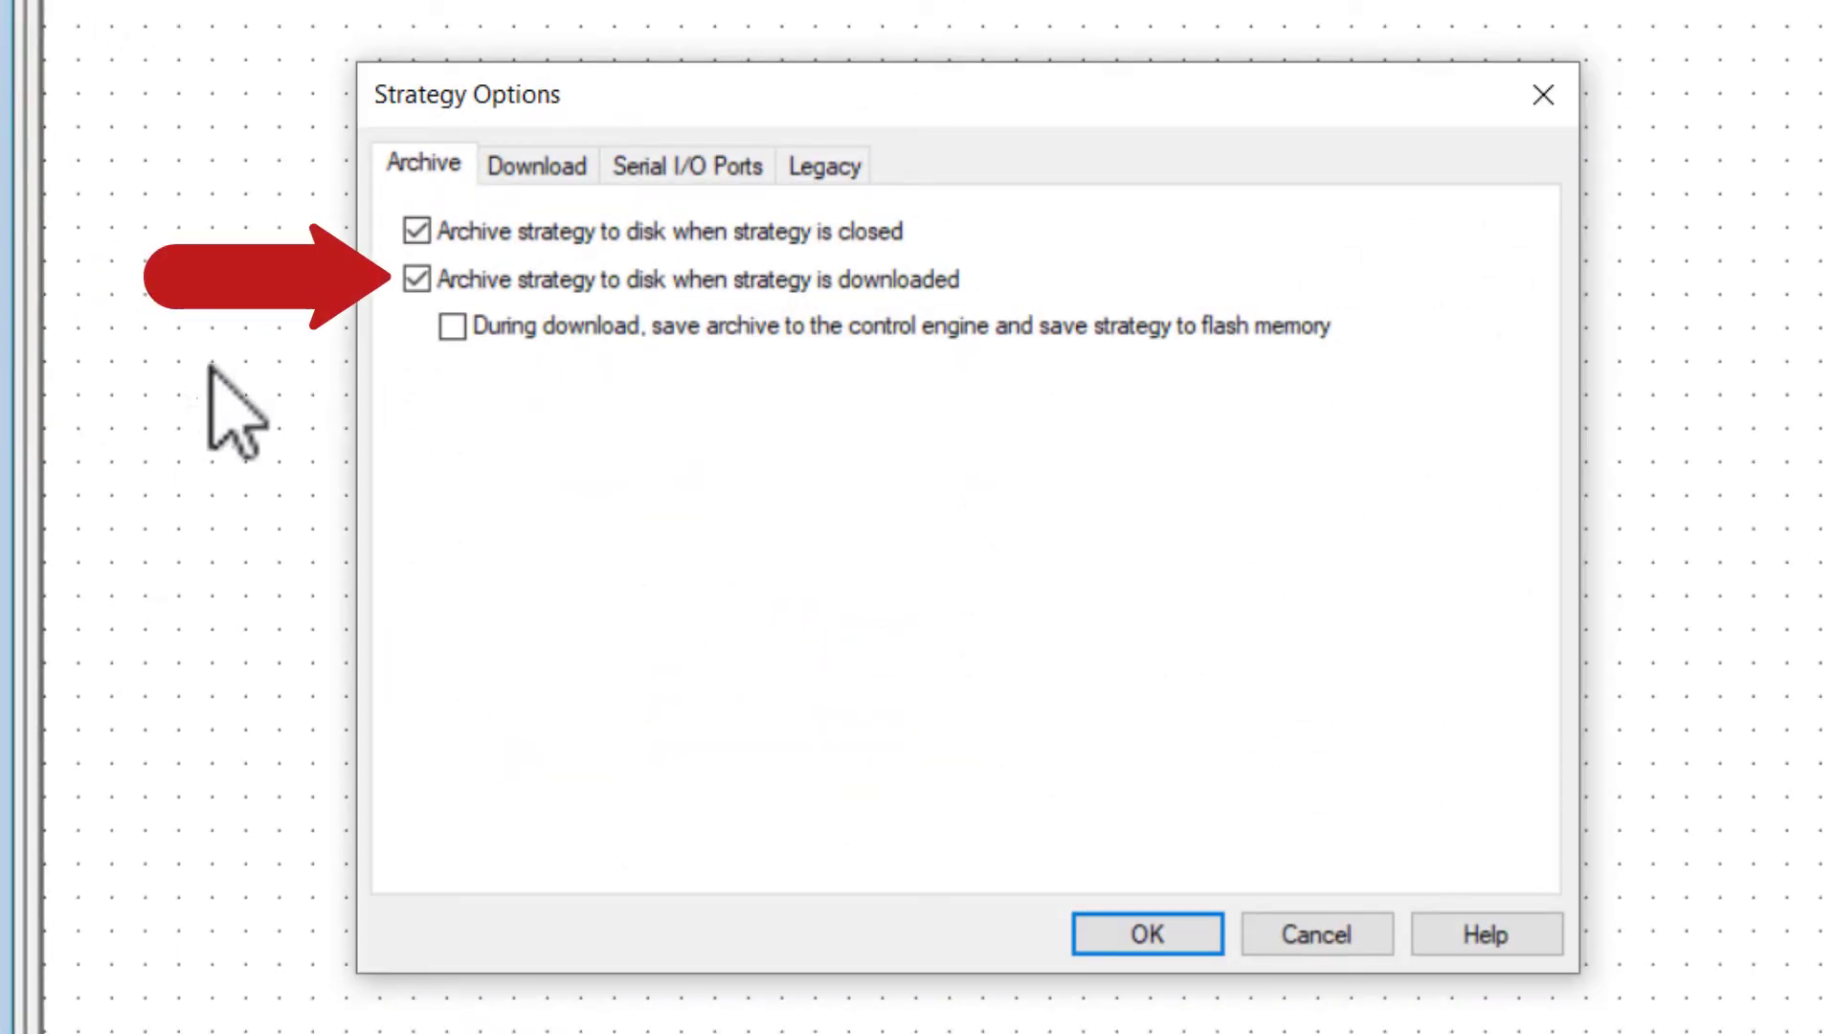
pyautogui.click(450, 326)
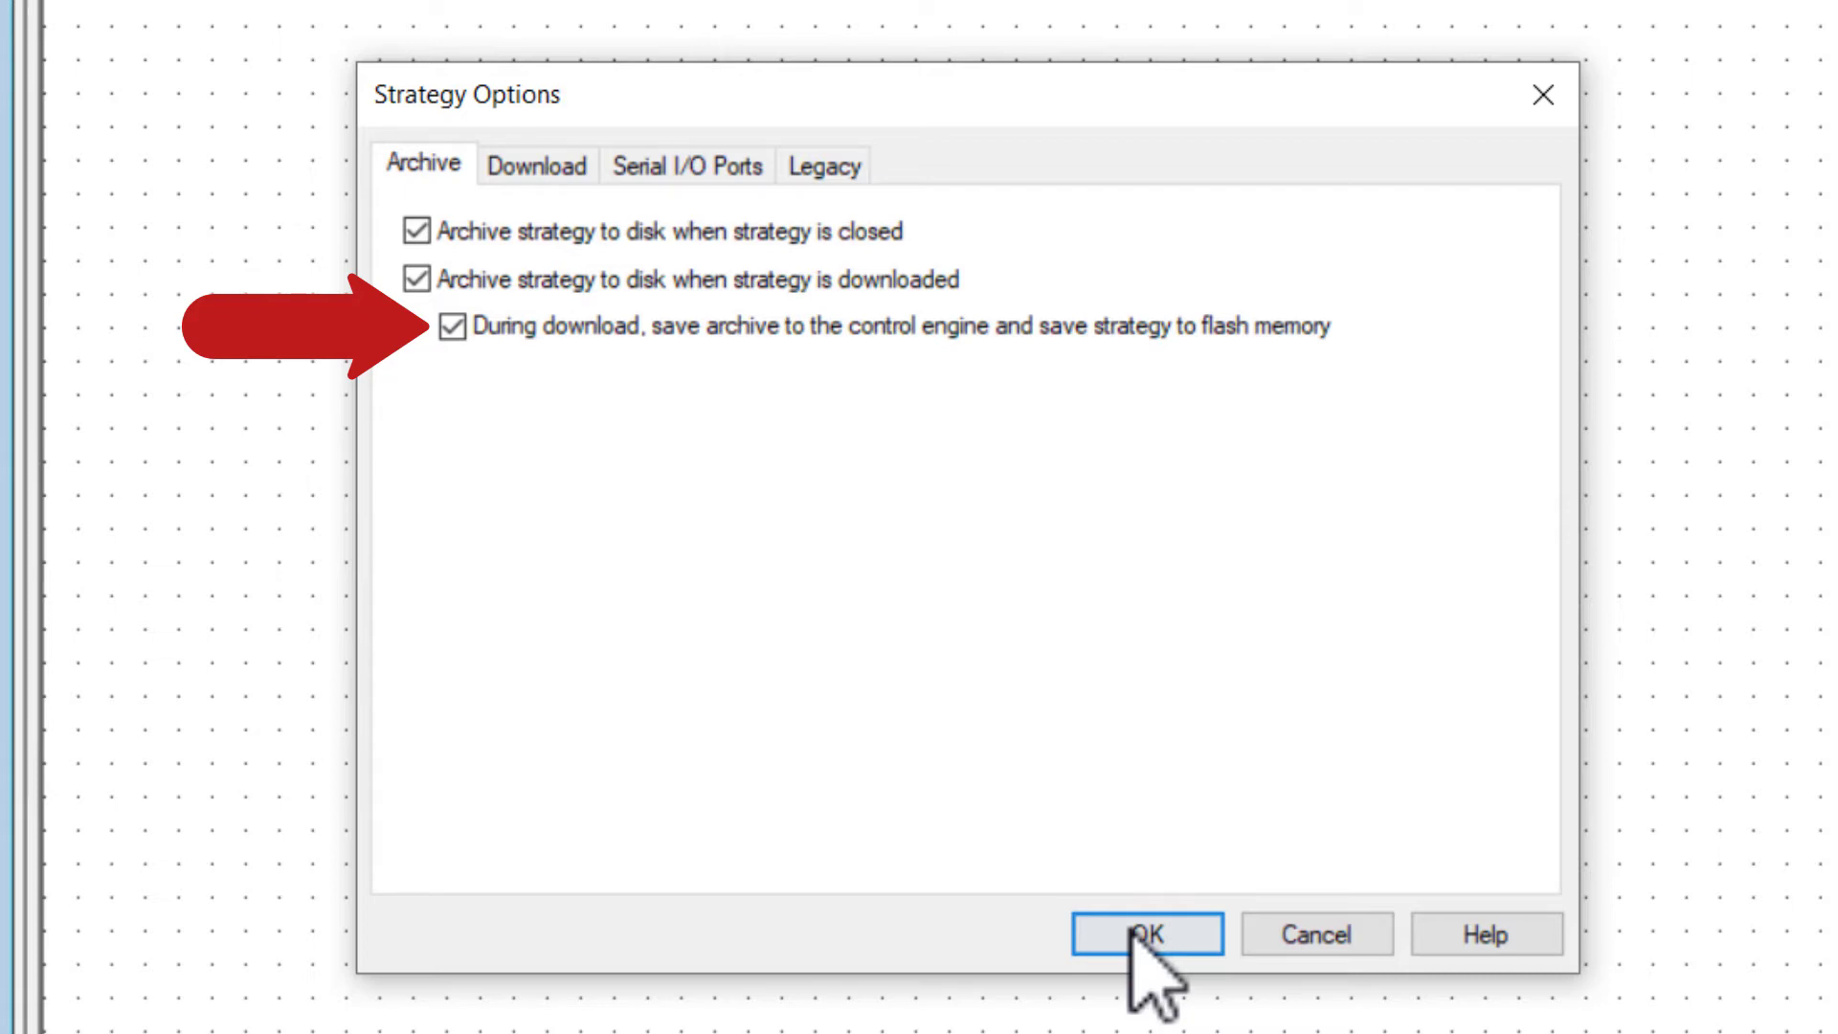
pyautogui.click(1145, 935)
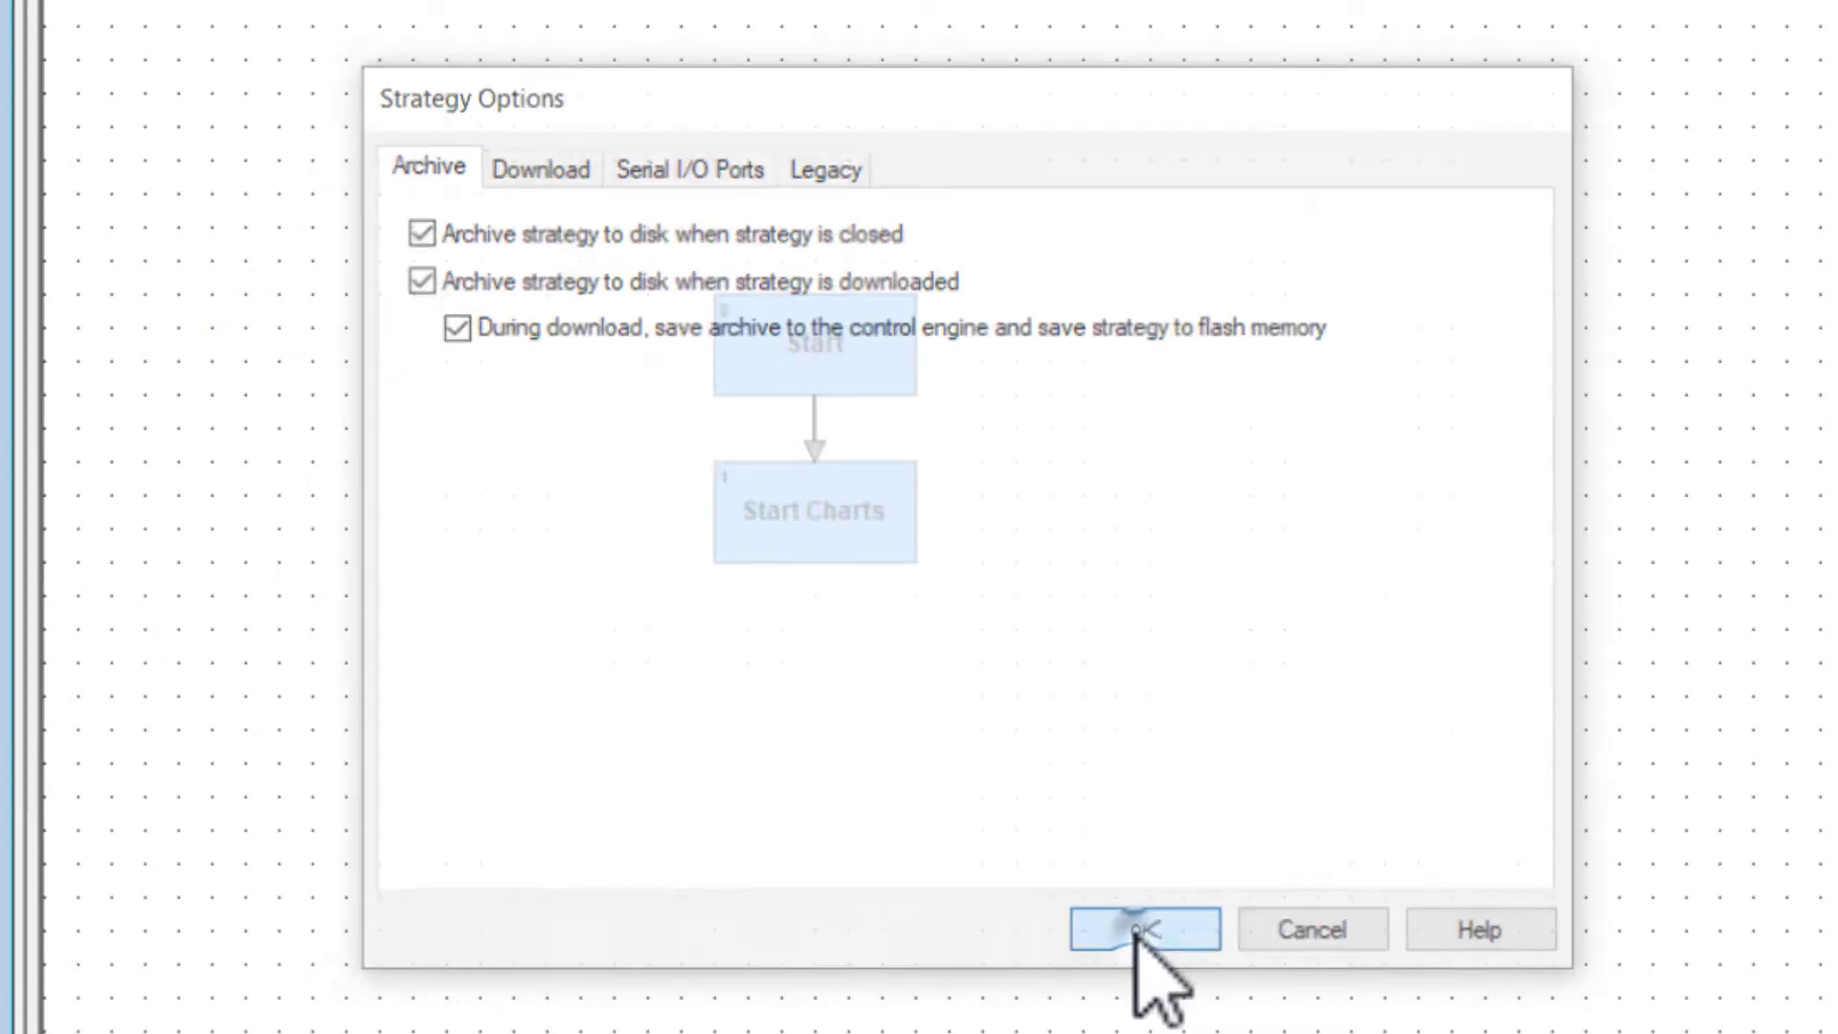
# Save CStore, switch to Debug mode, and answer the Strategy Mismatch download warning.
pyautogui.click(1144, 929)
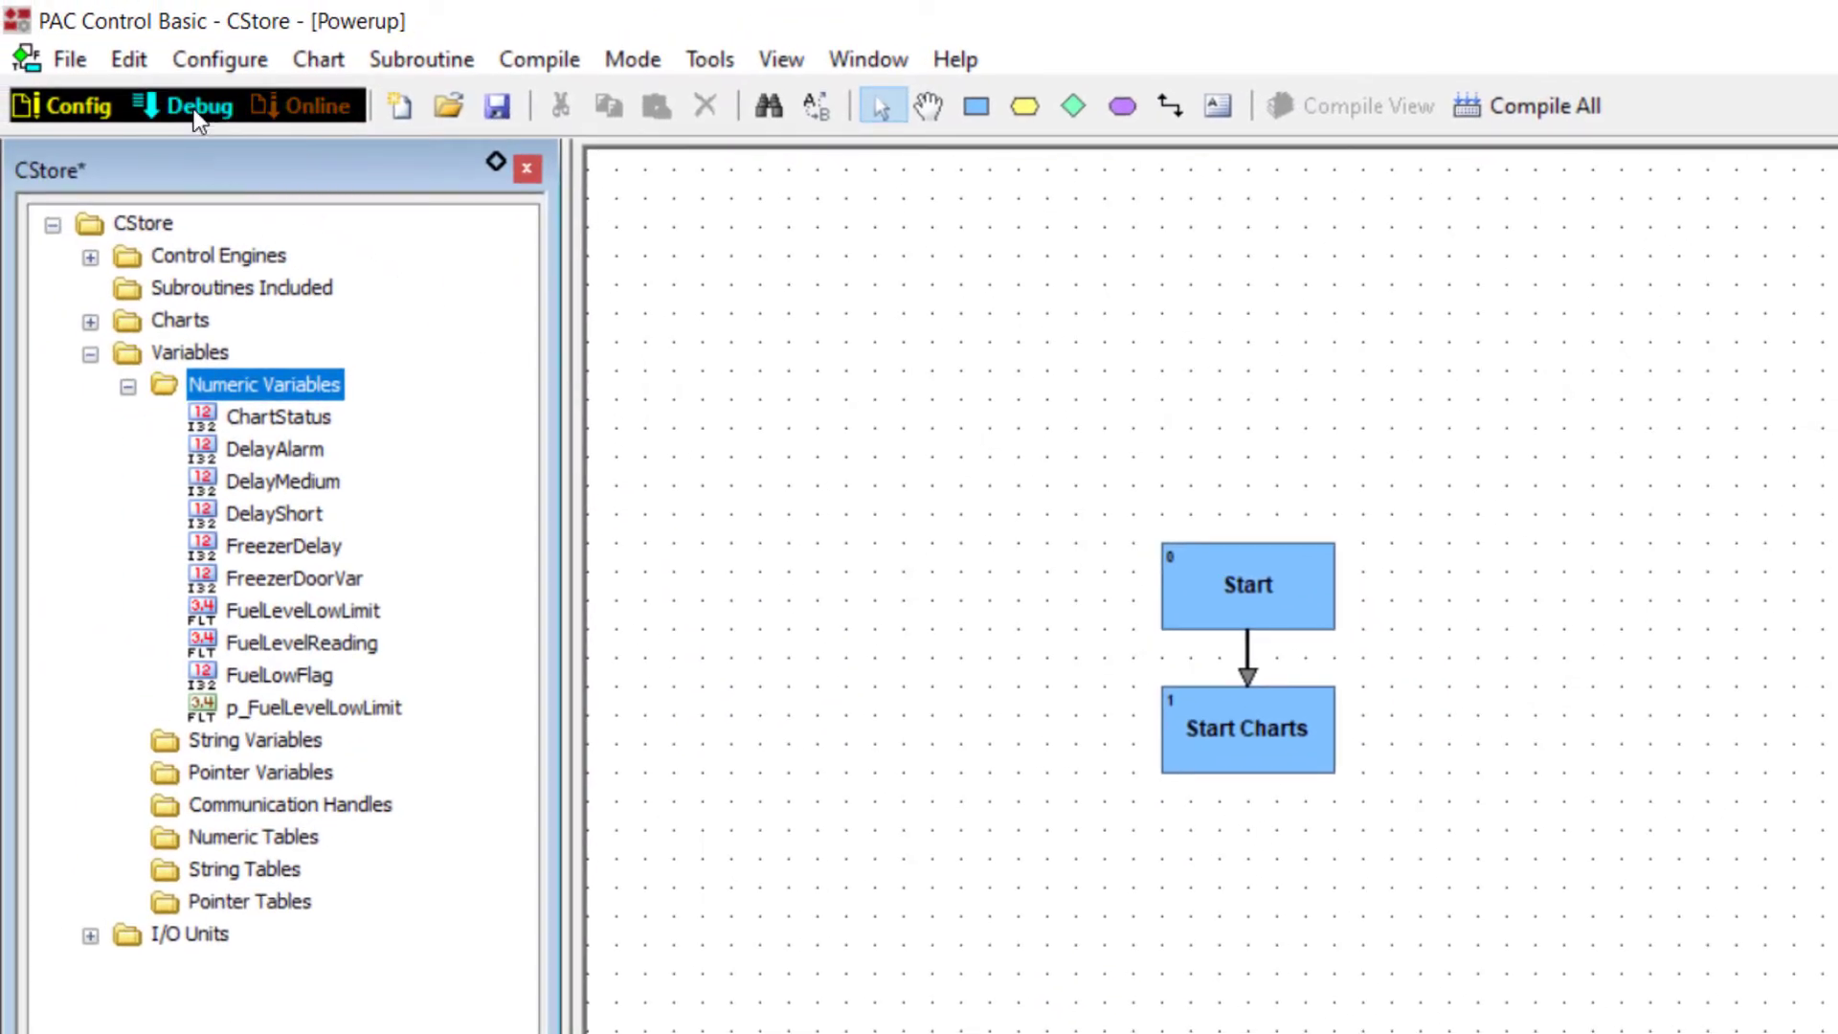
pyautogui.click(197, 105)
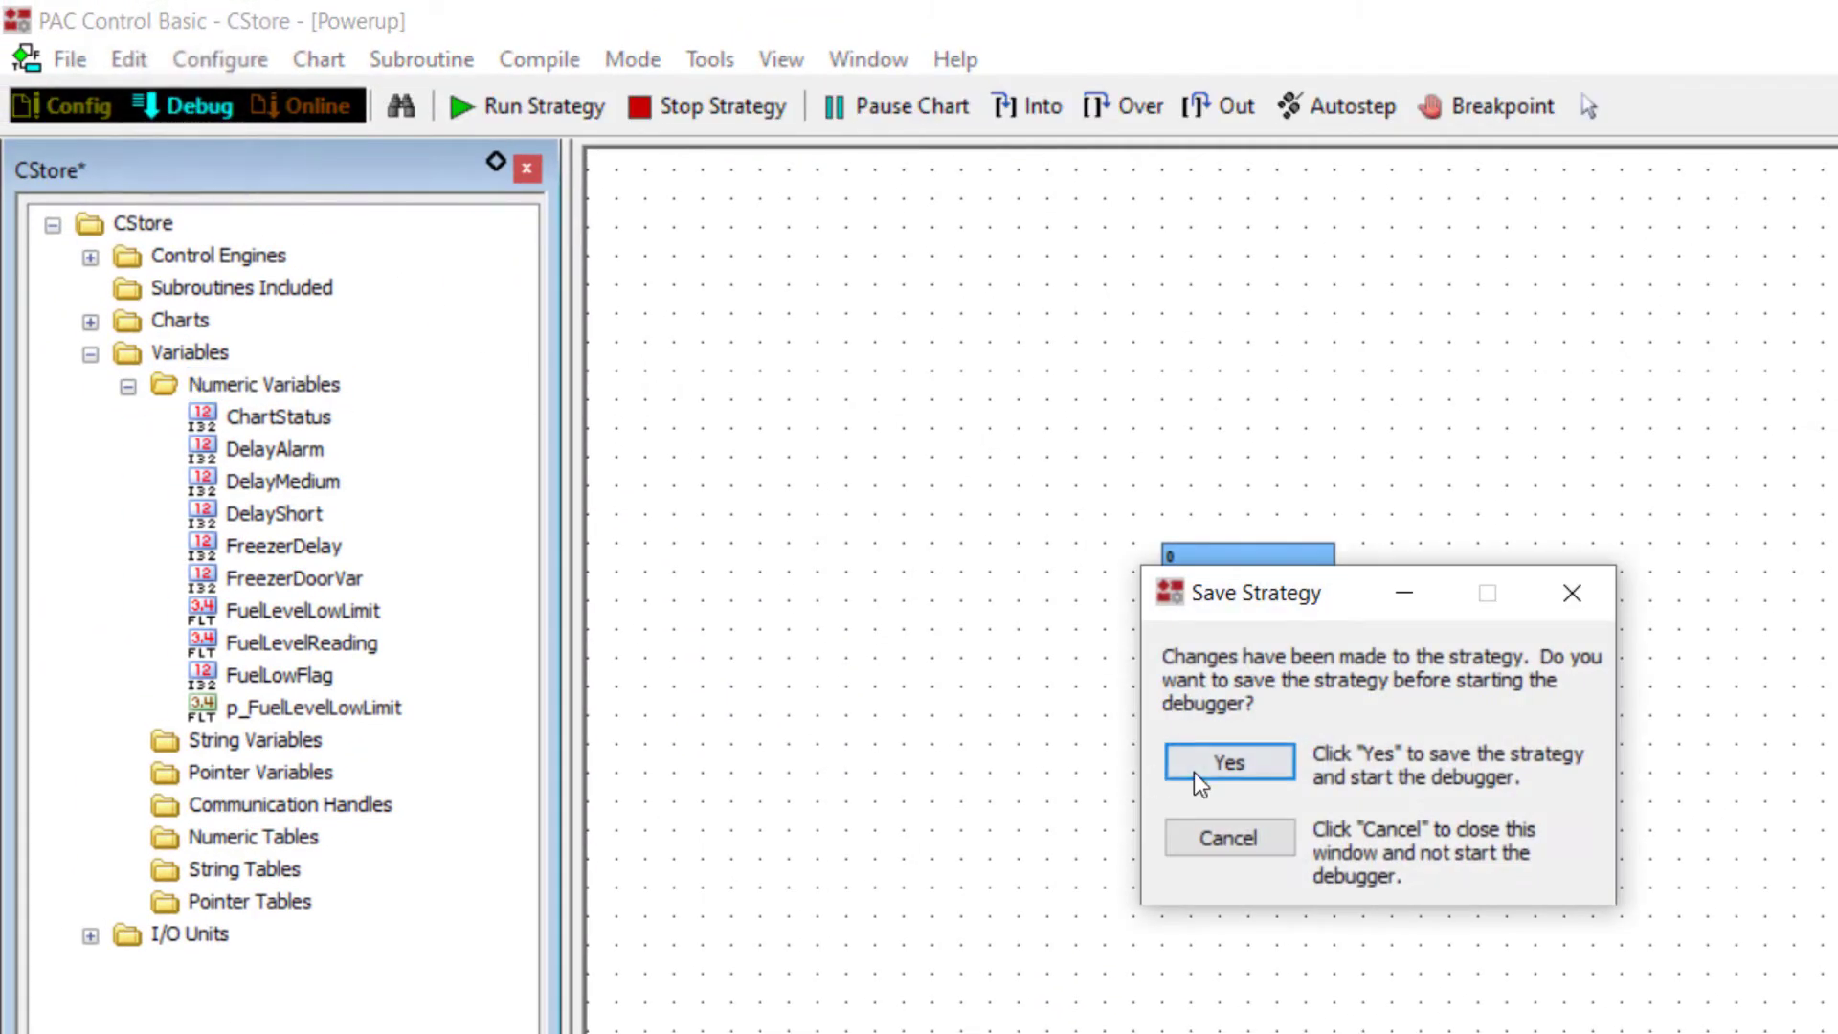
pyautogui.click(1228, 762)
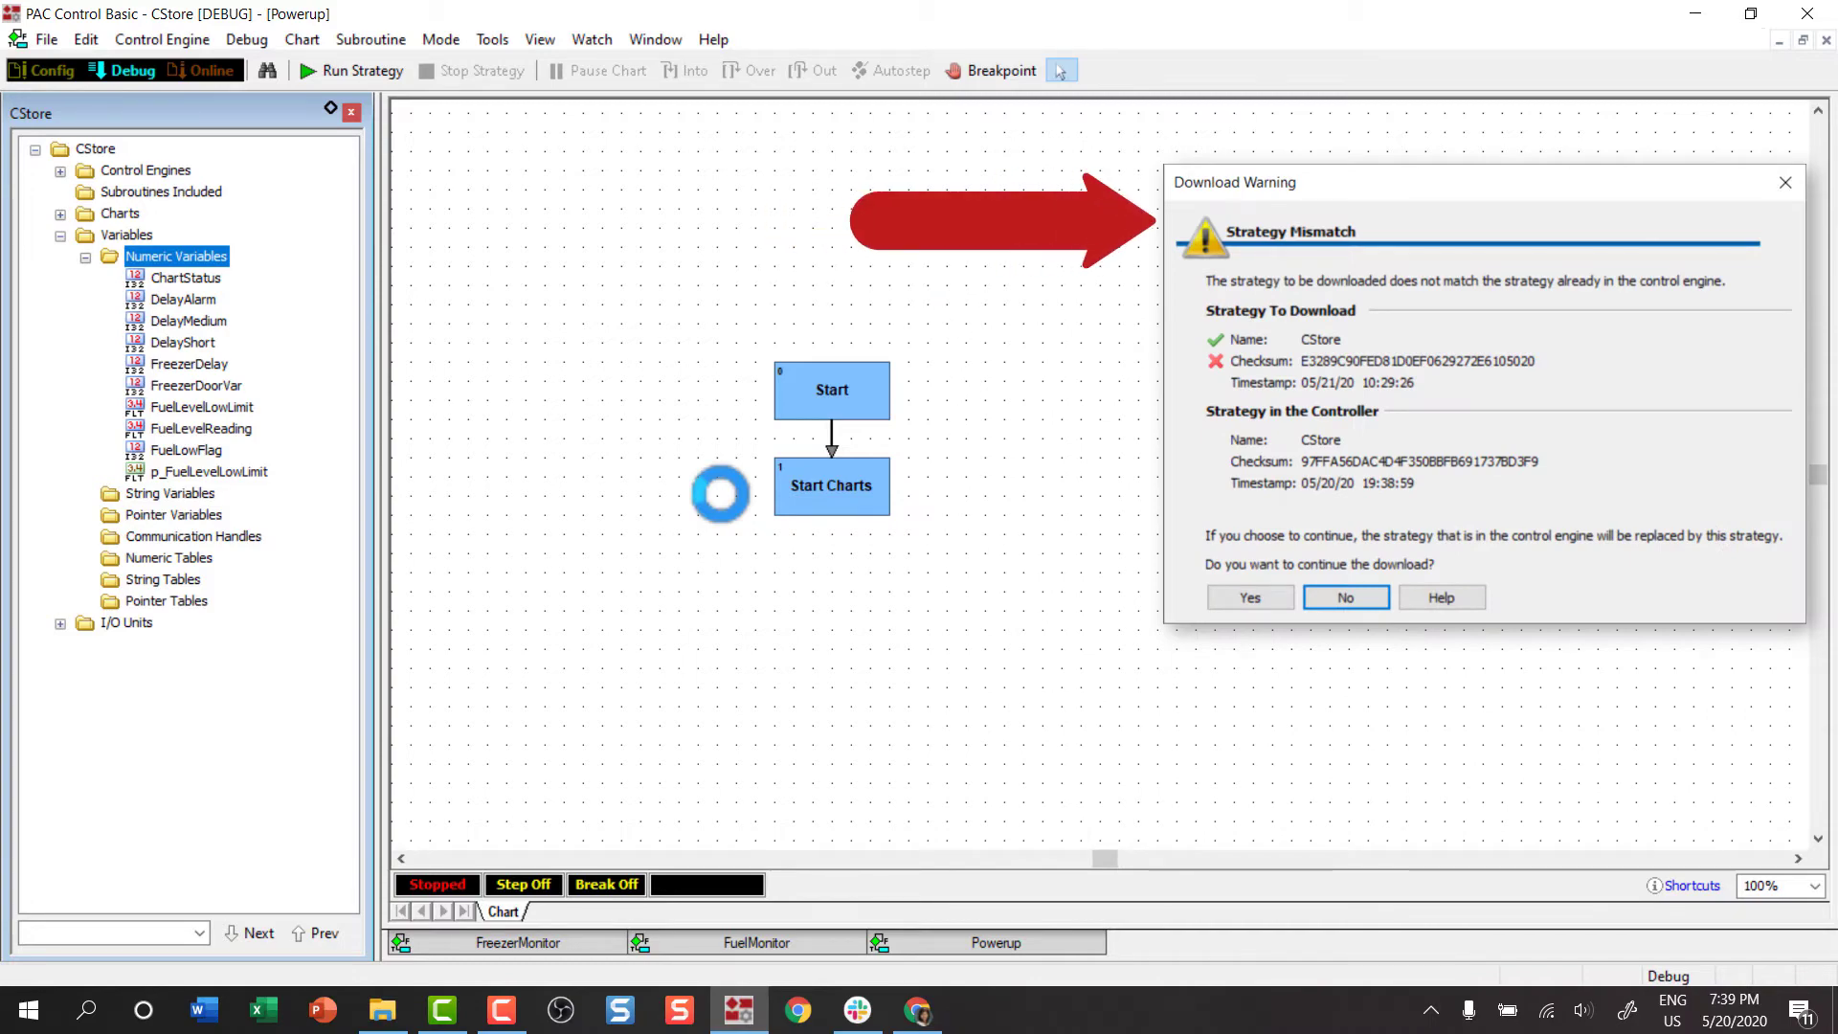
pyautogui.click(1345, 597)
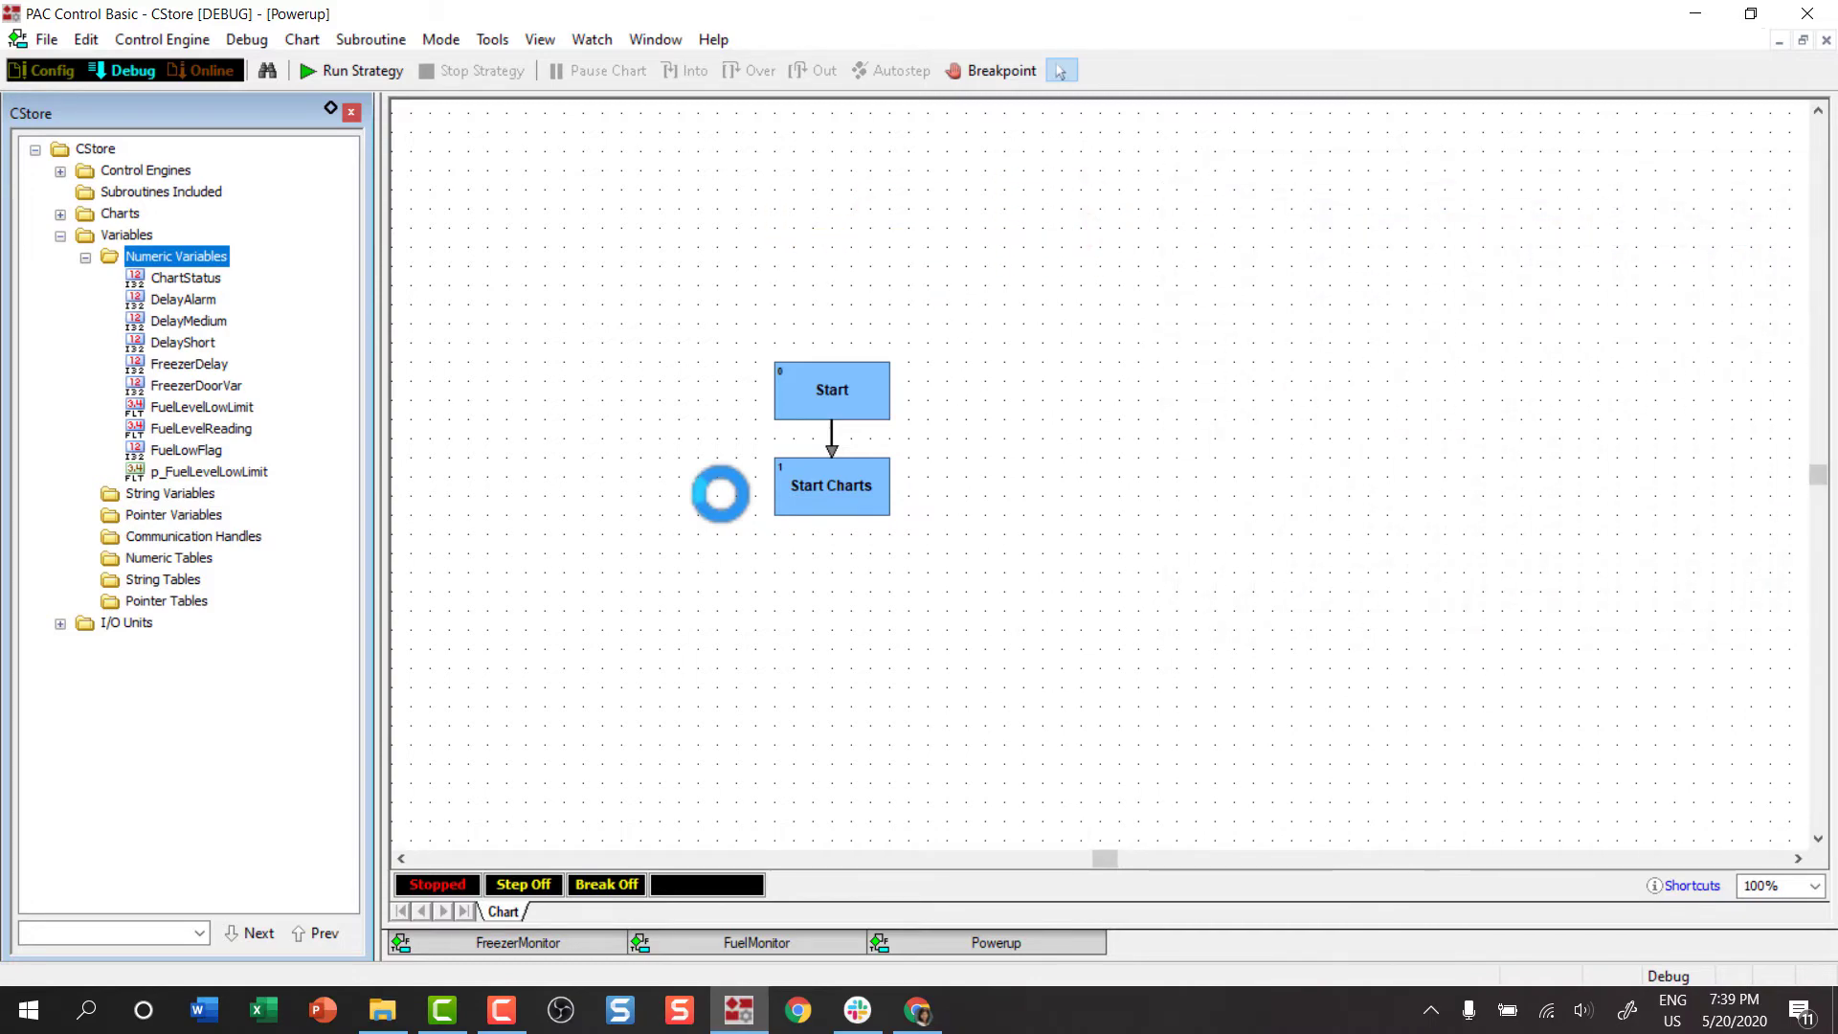
# Download CStore to the control engine and expand Control Engines to show EPIC-LC00.
pyautogui.click(162, 38)
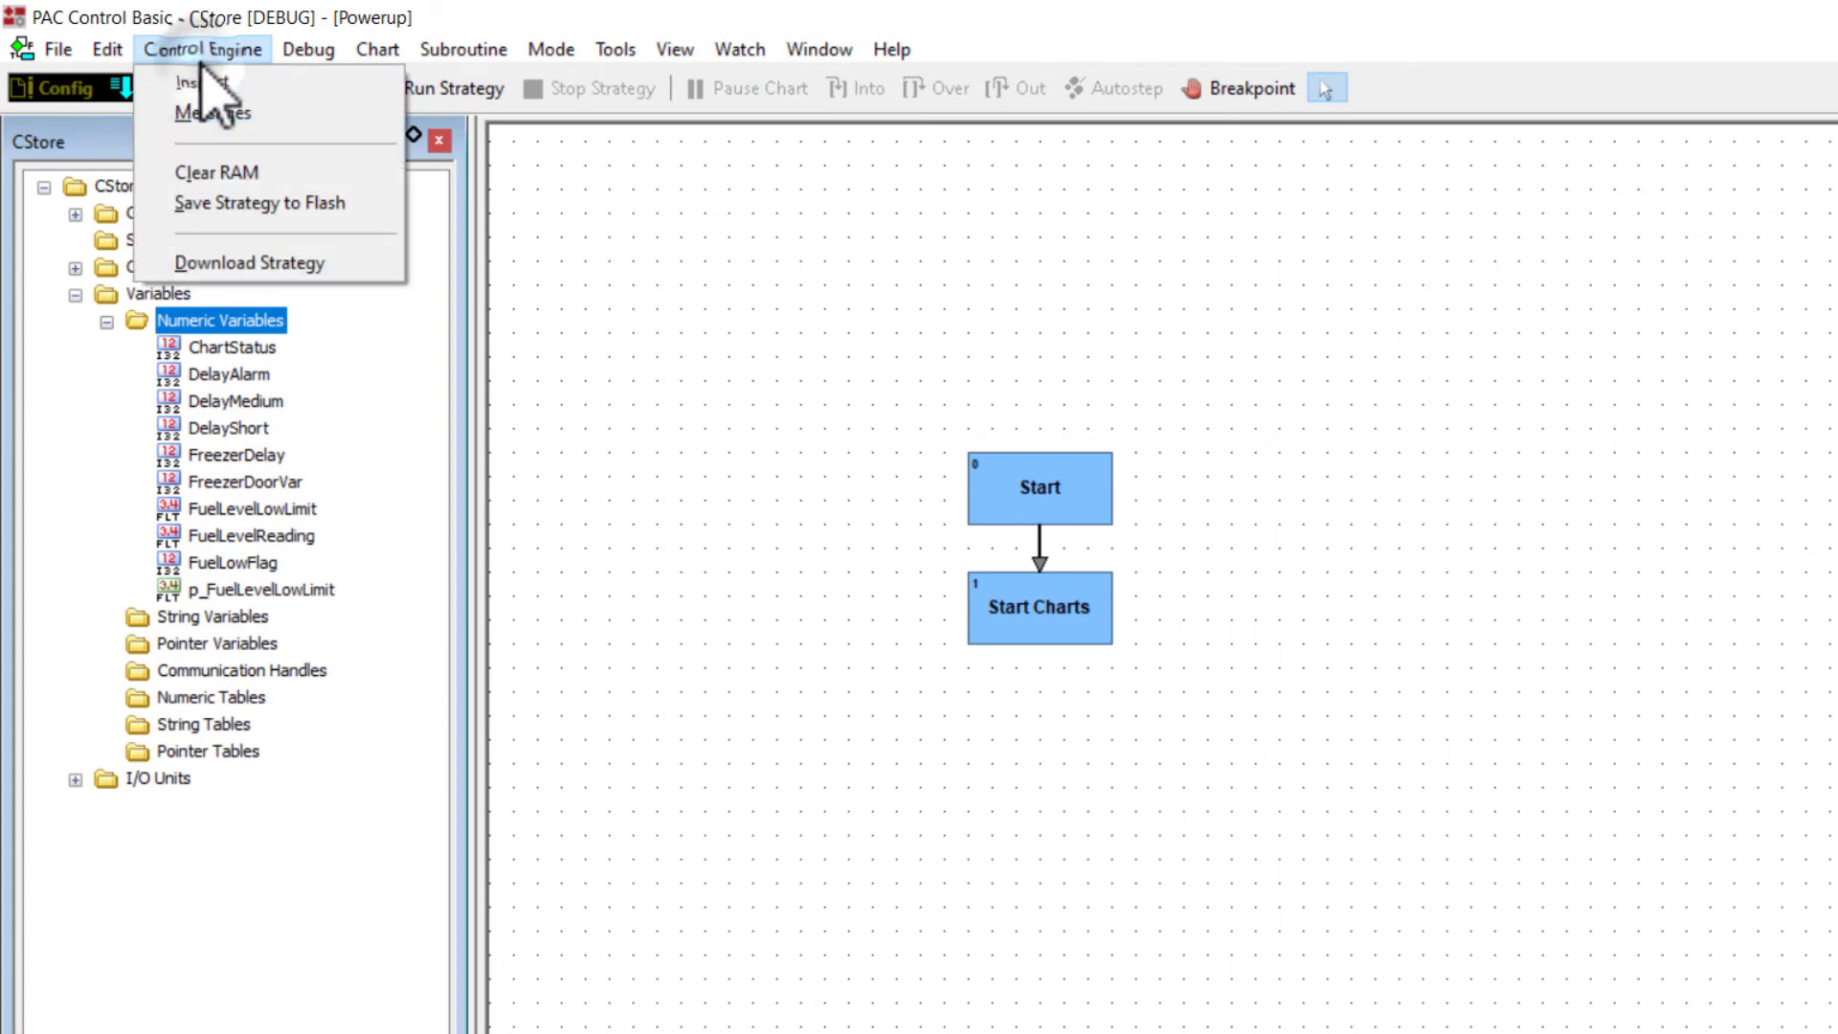
pyautogui.moveTo(250, 261)
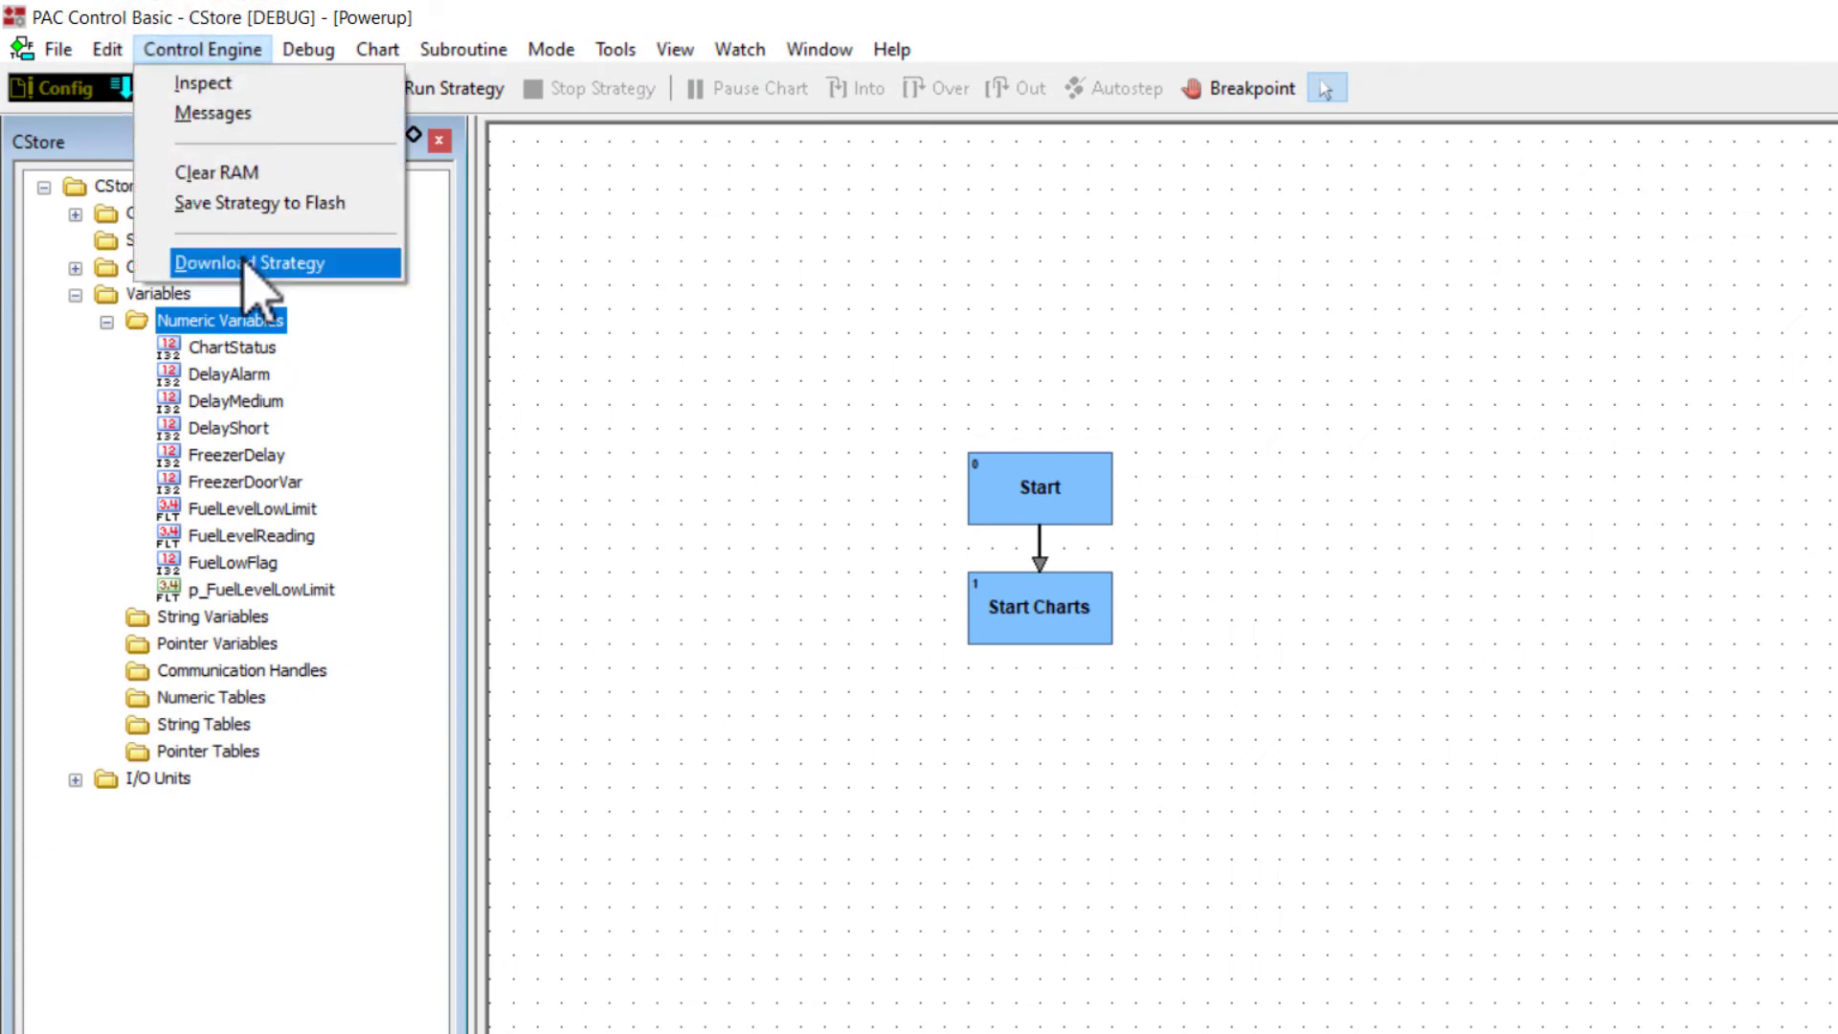
pyautogui.click(250, 263)
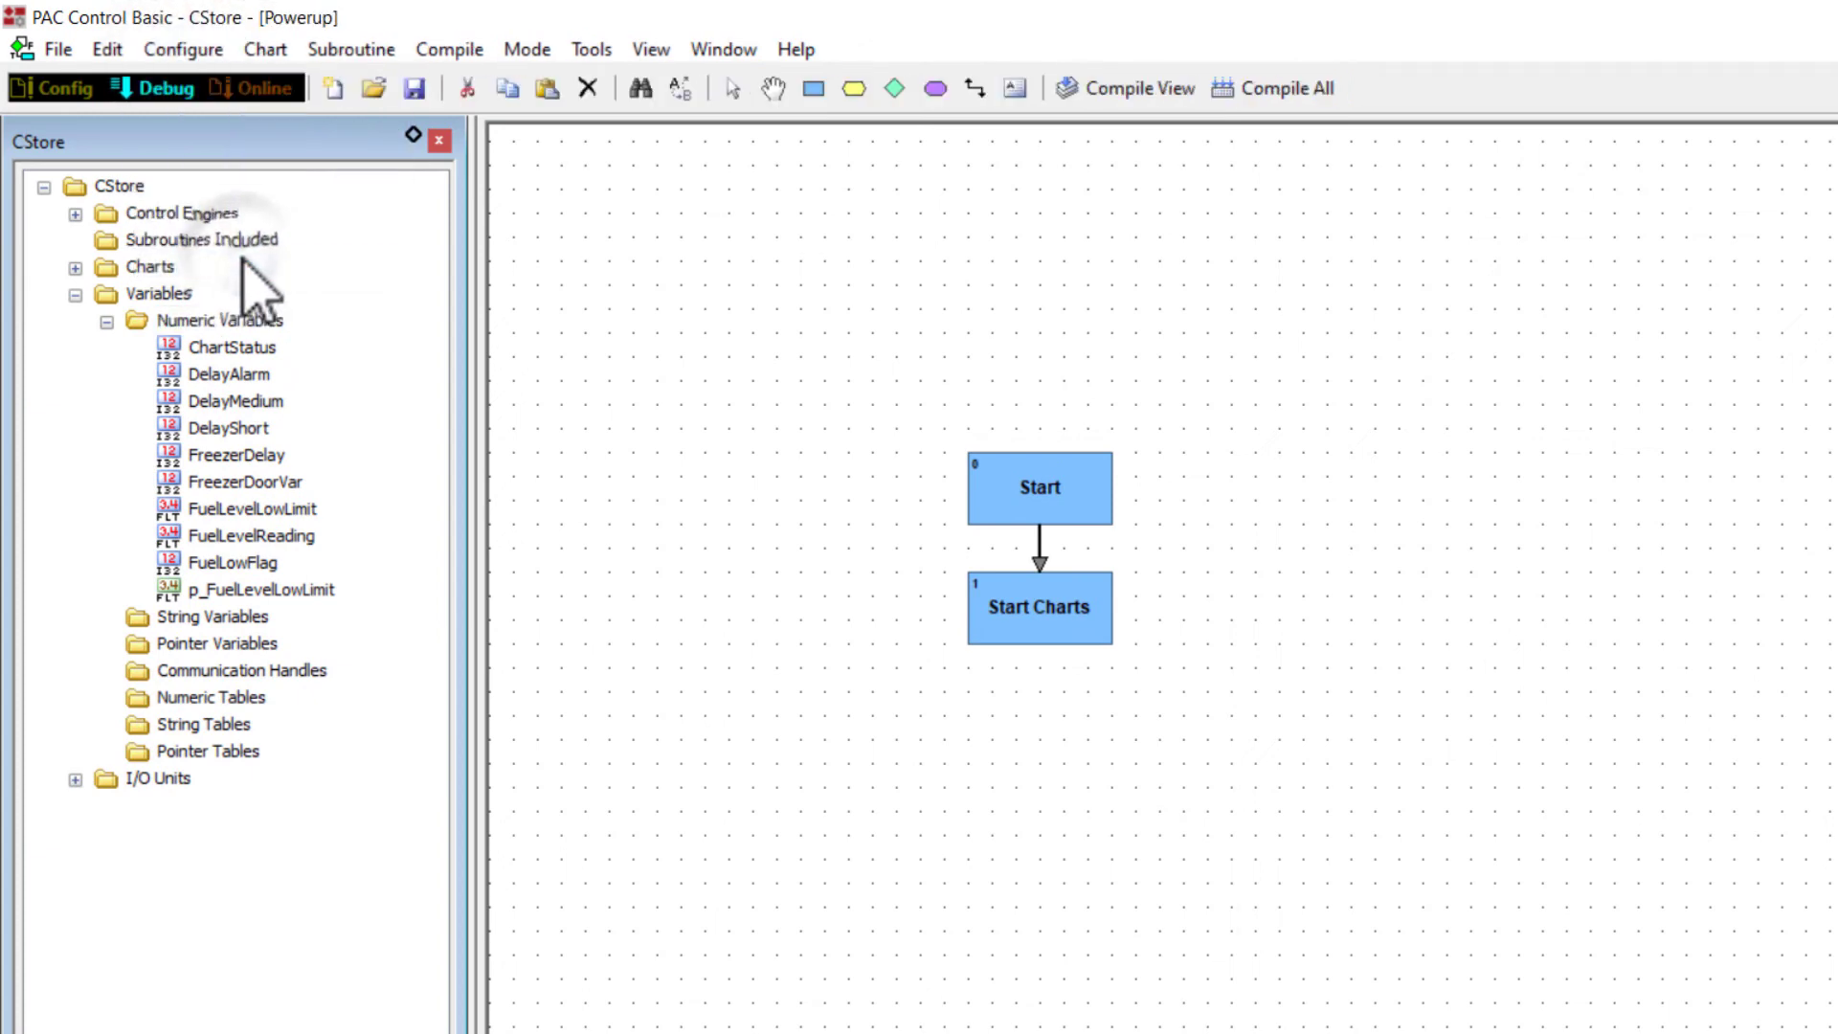
pyautogui.click(154, 88)
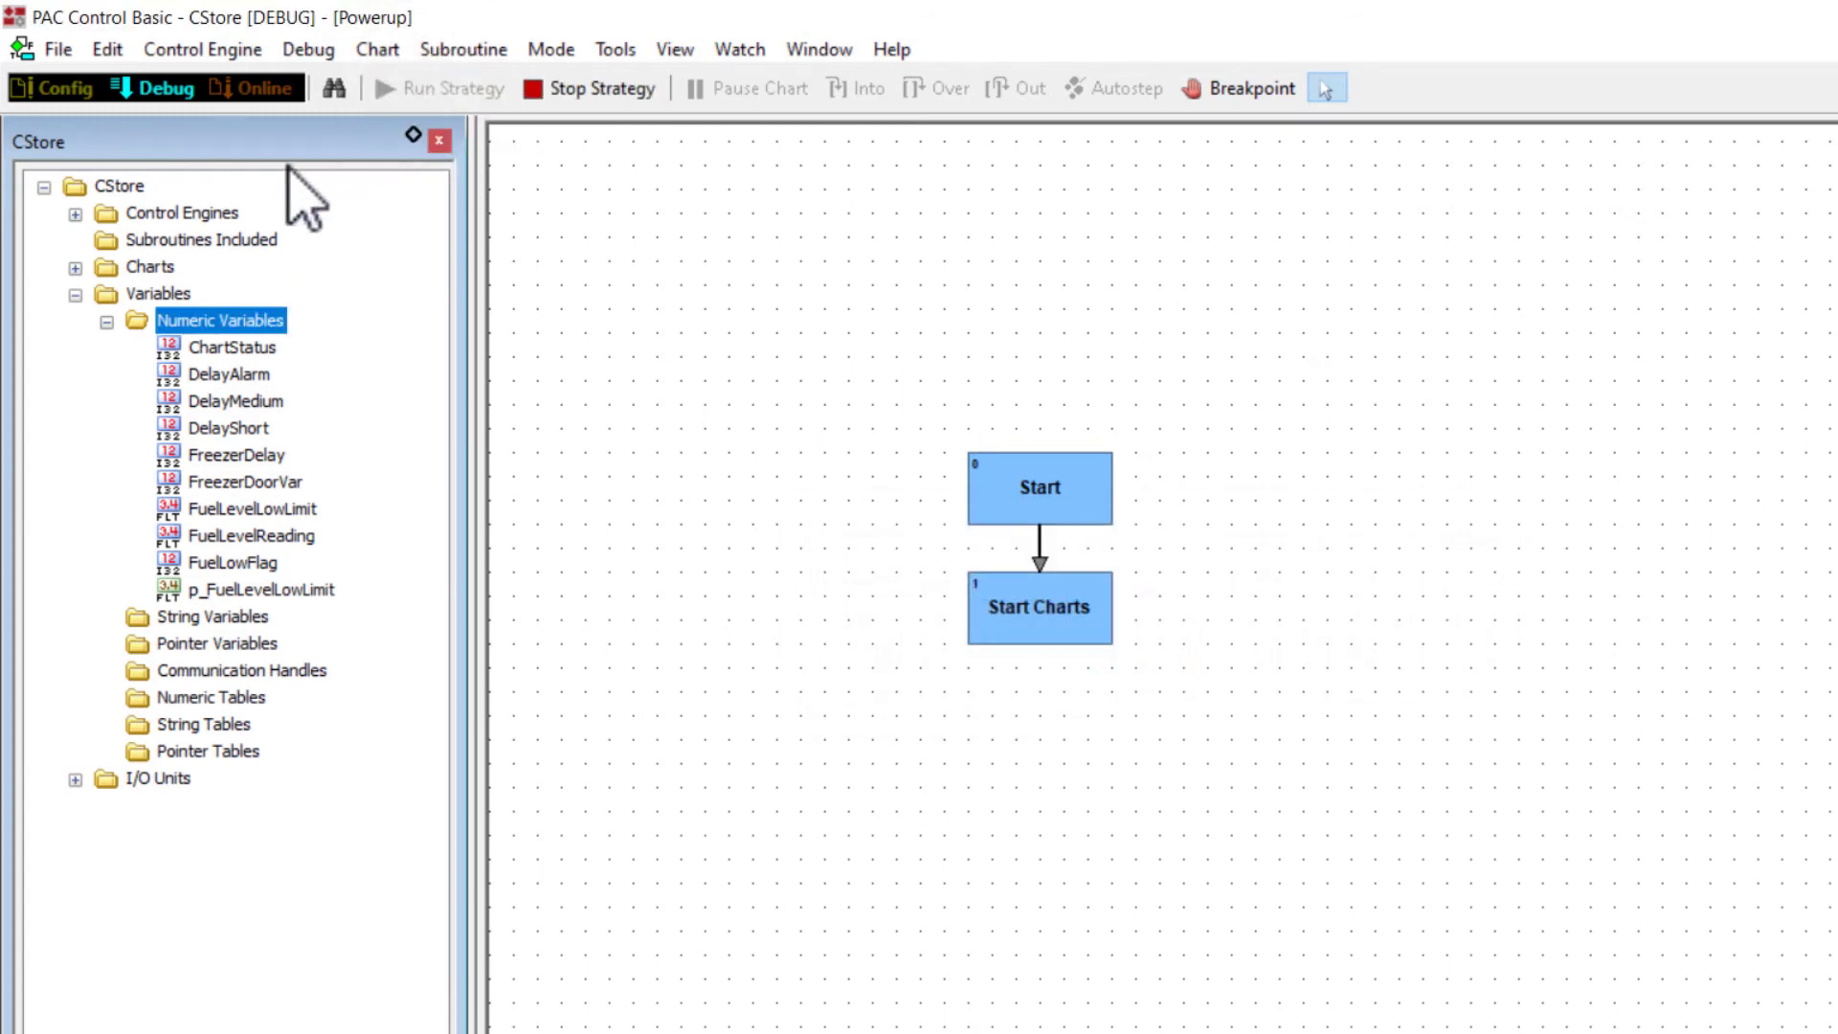
pyautogui.click(74, 212)
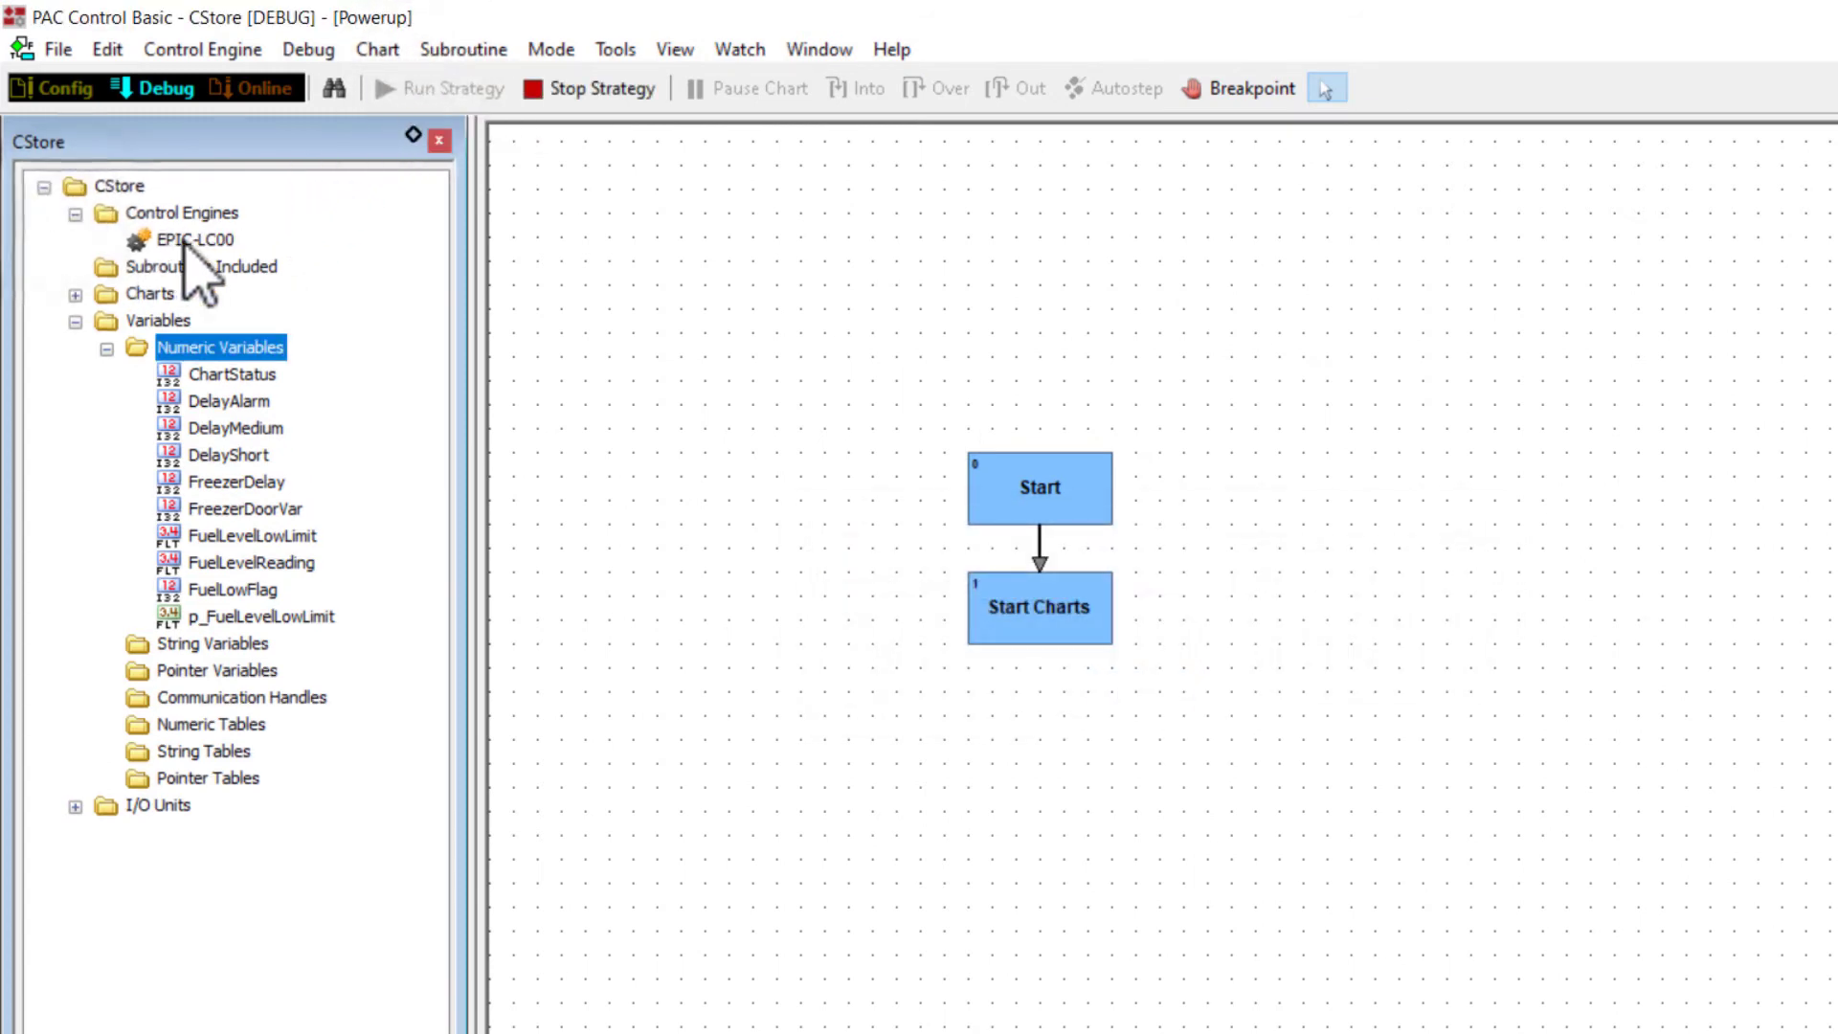
pyautogui.doubleClick(194, 240)
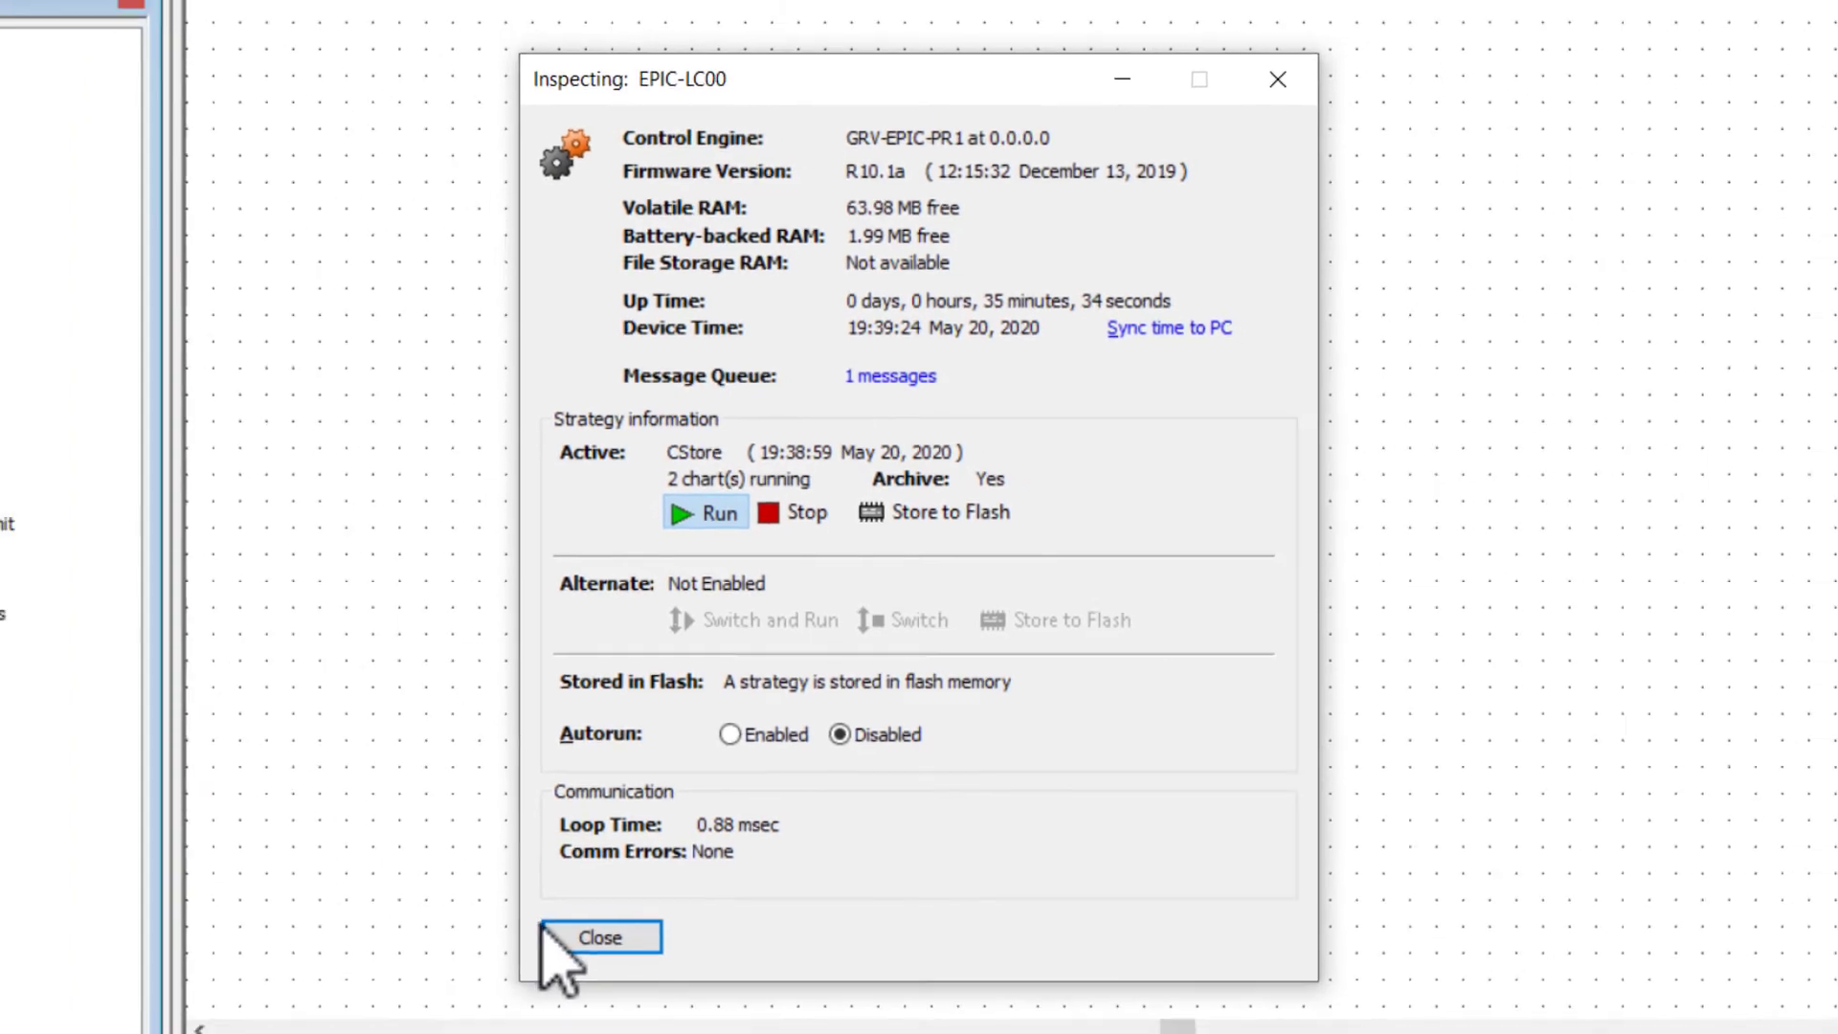
pyautogui.click(600, 937)
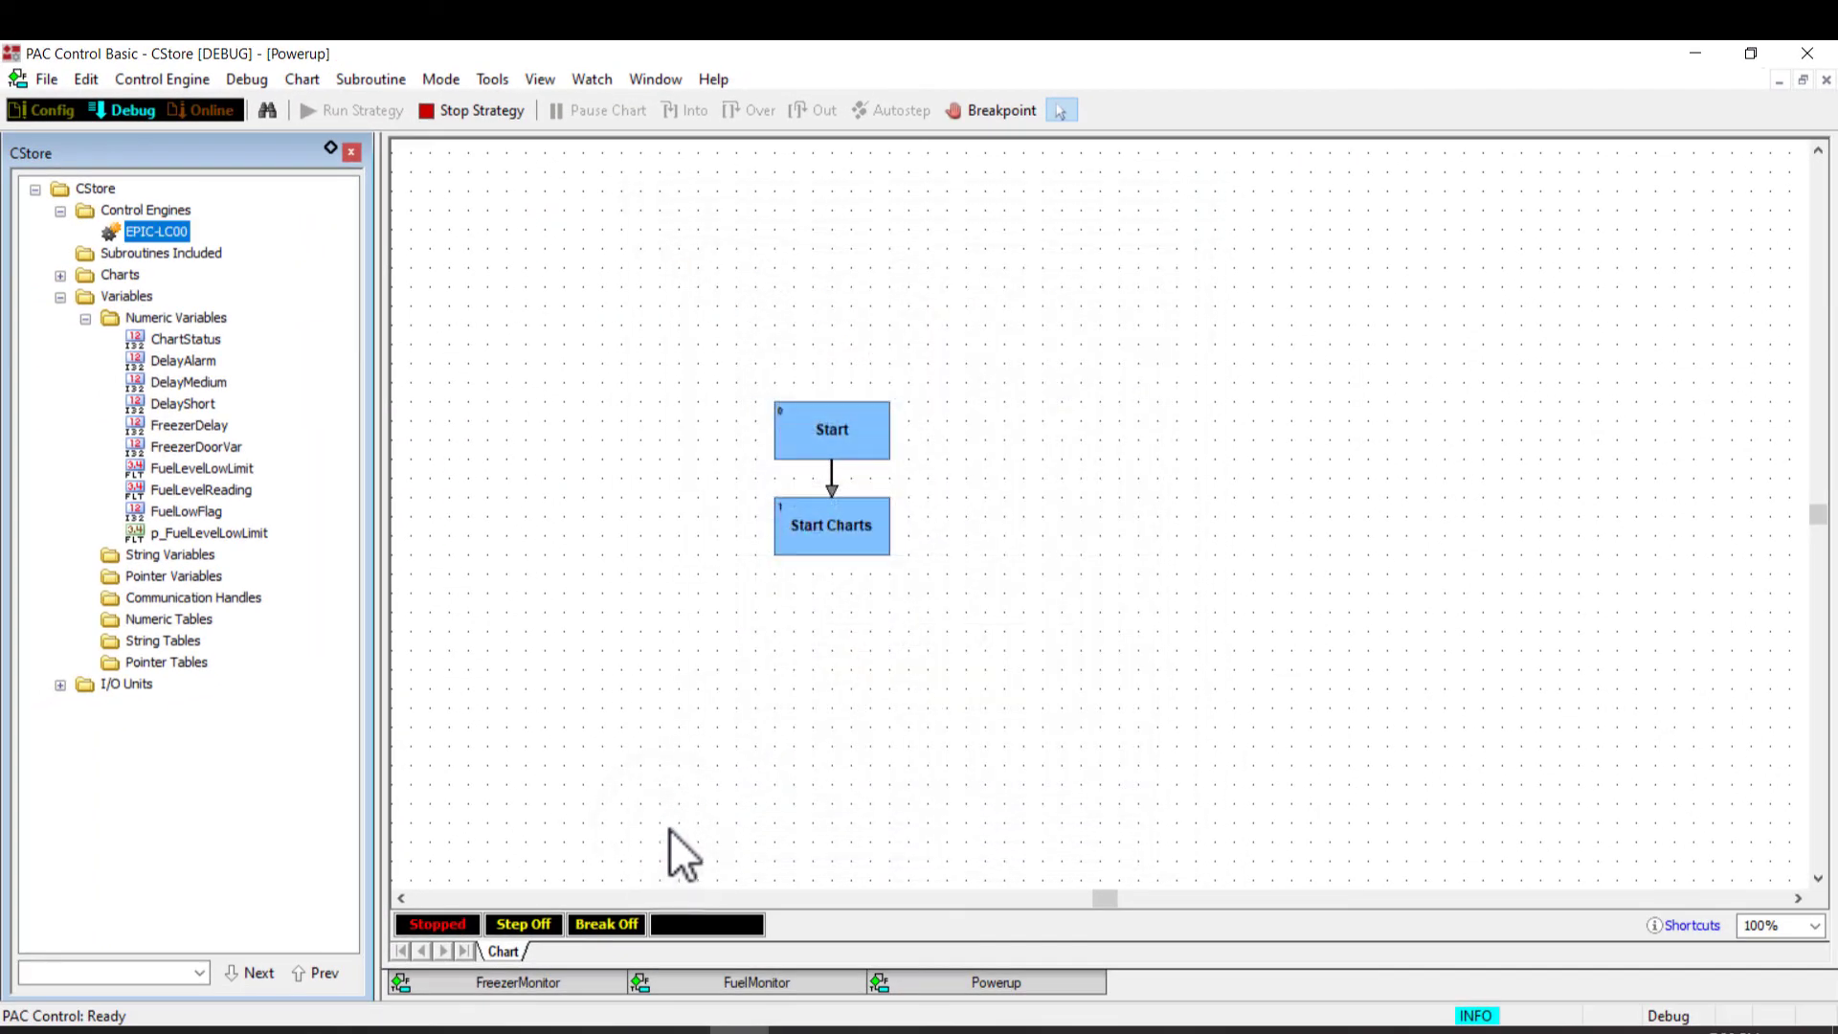
pyautogui.moveTo(406, 418)
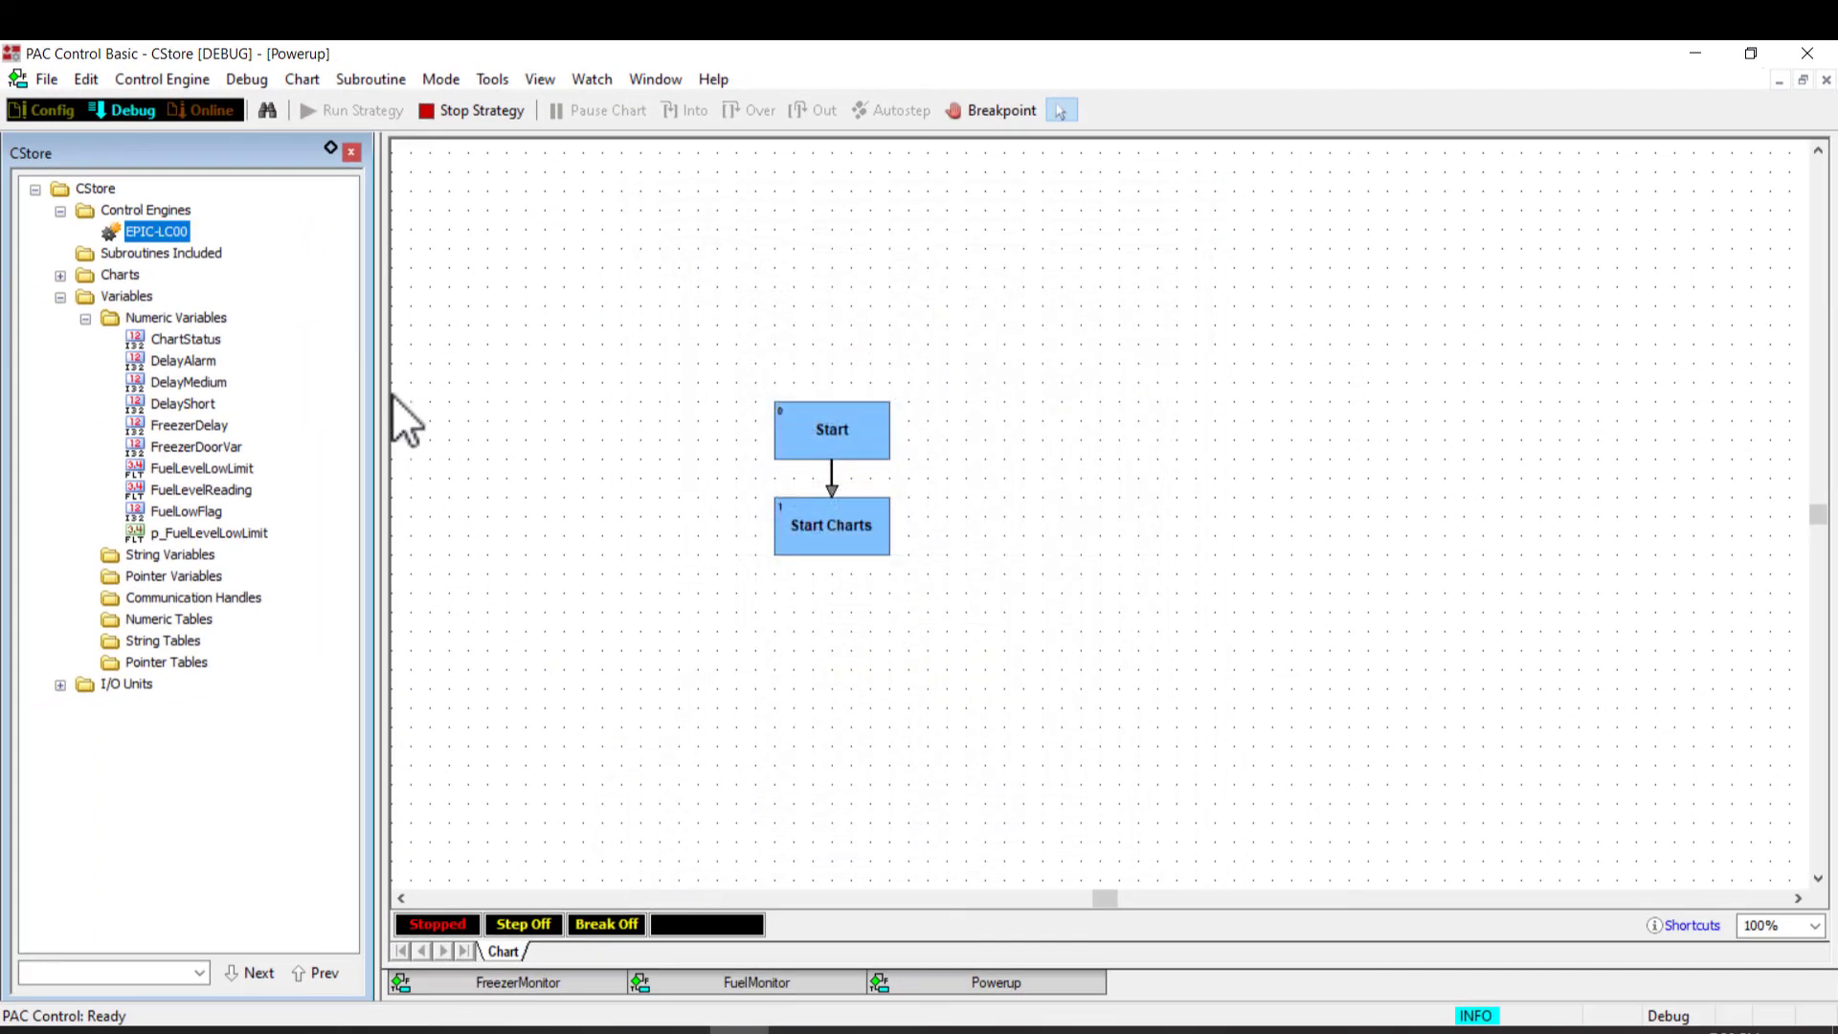
# Return to Config mode and uncheck the flash-memory archive option in CStore's Strategy Options.
pyautogui.click(52, 109)
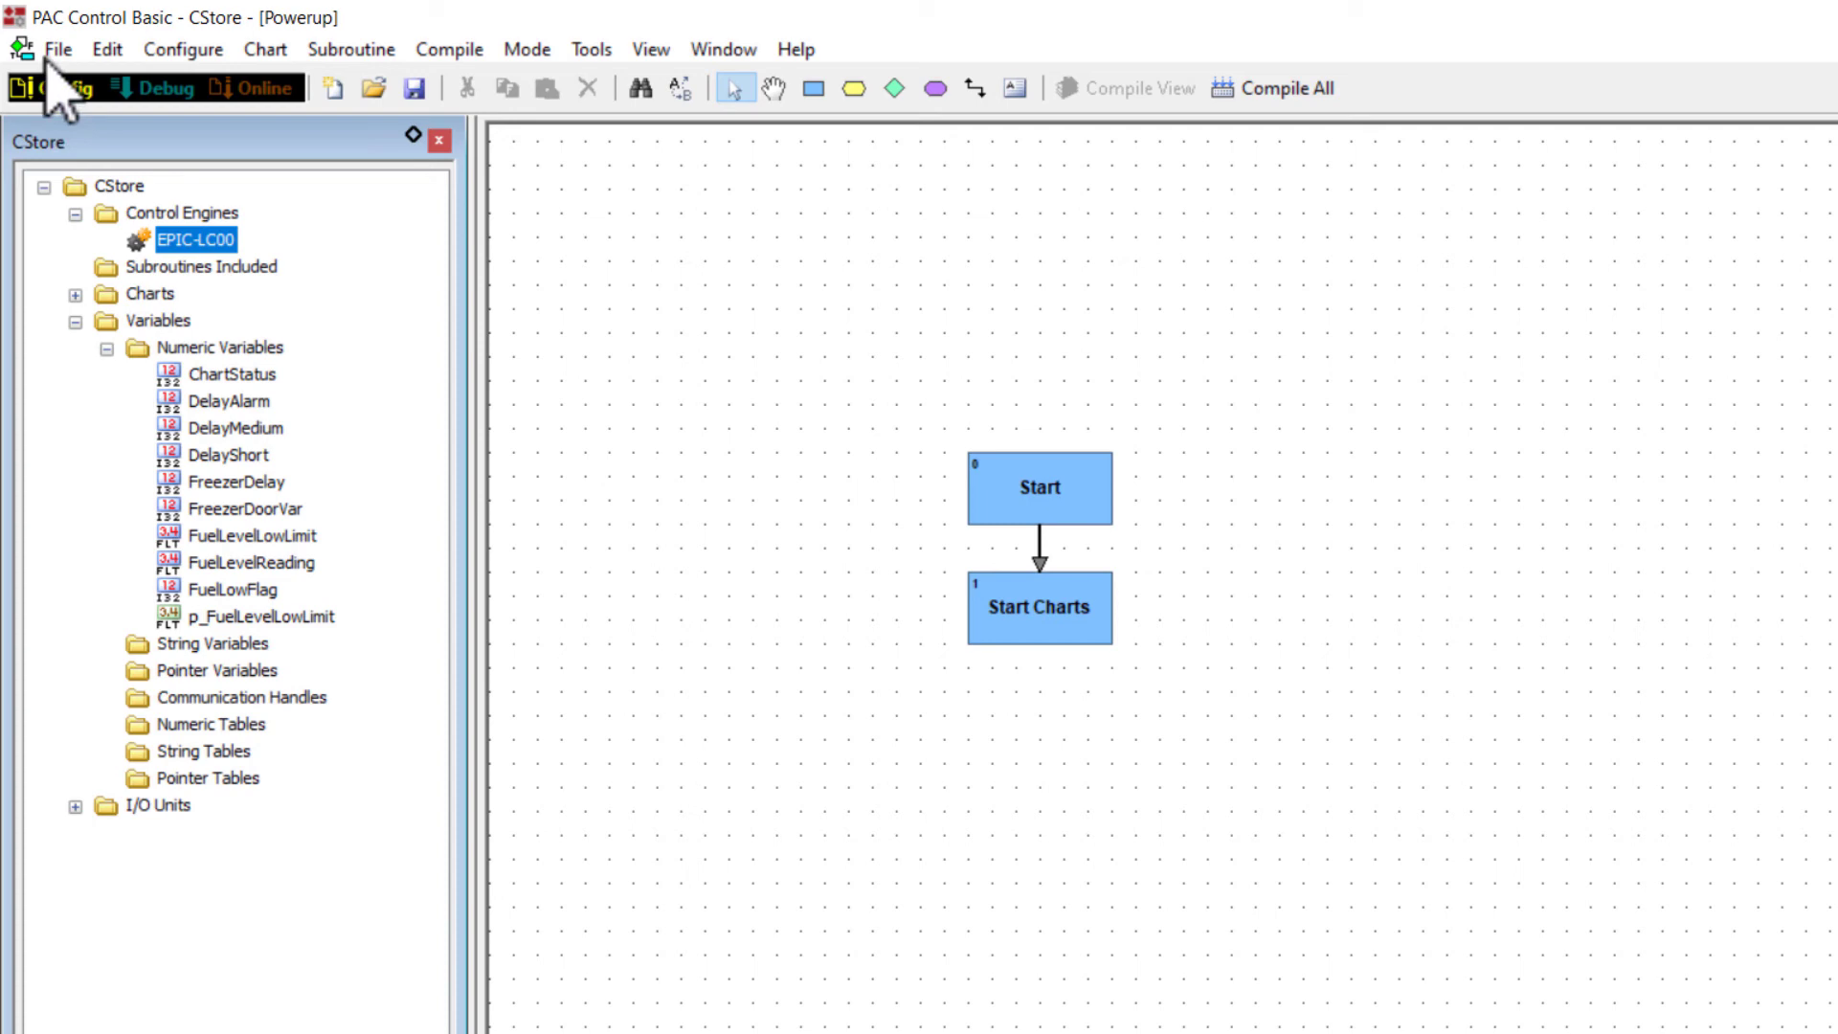
pyautogui.click(58, 48)
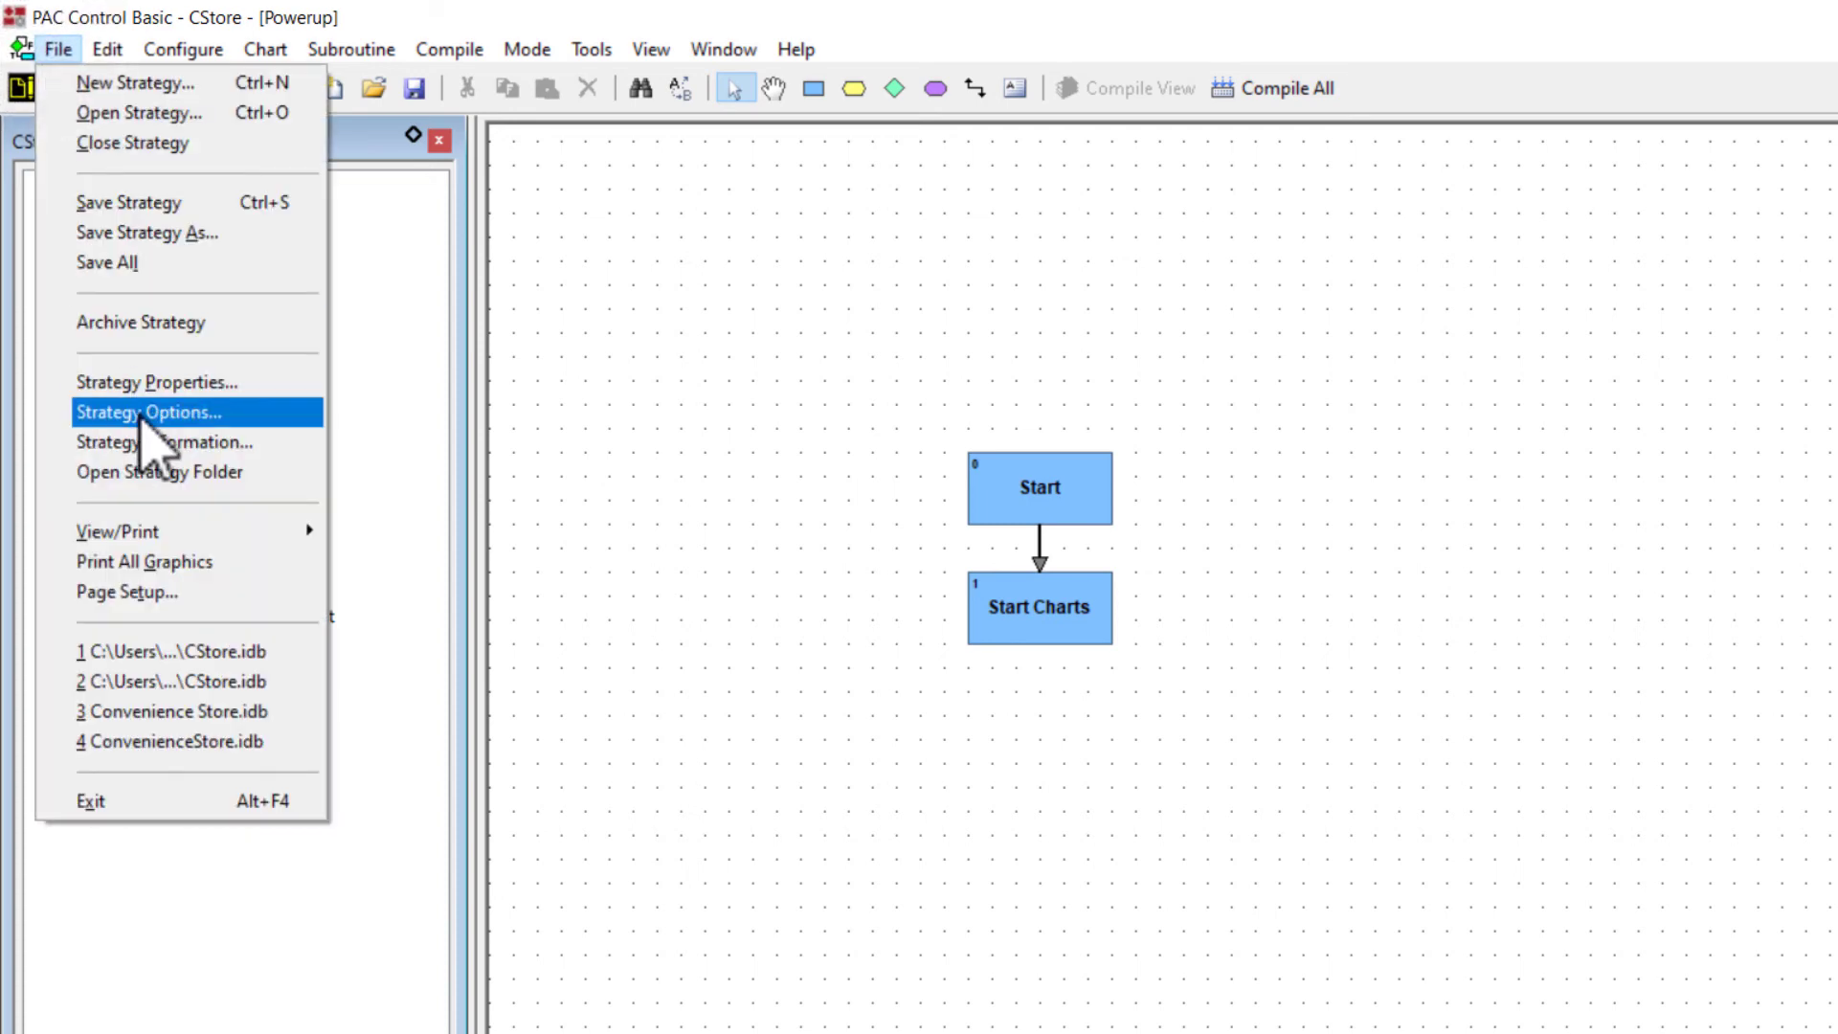
pyautogui.click(147, 412)
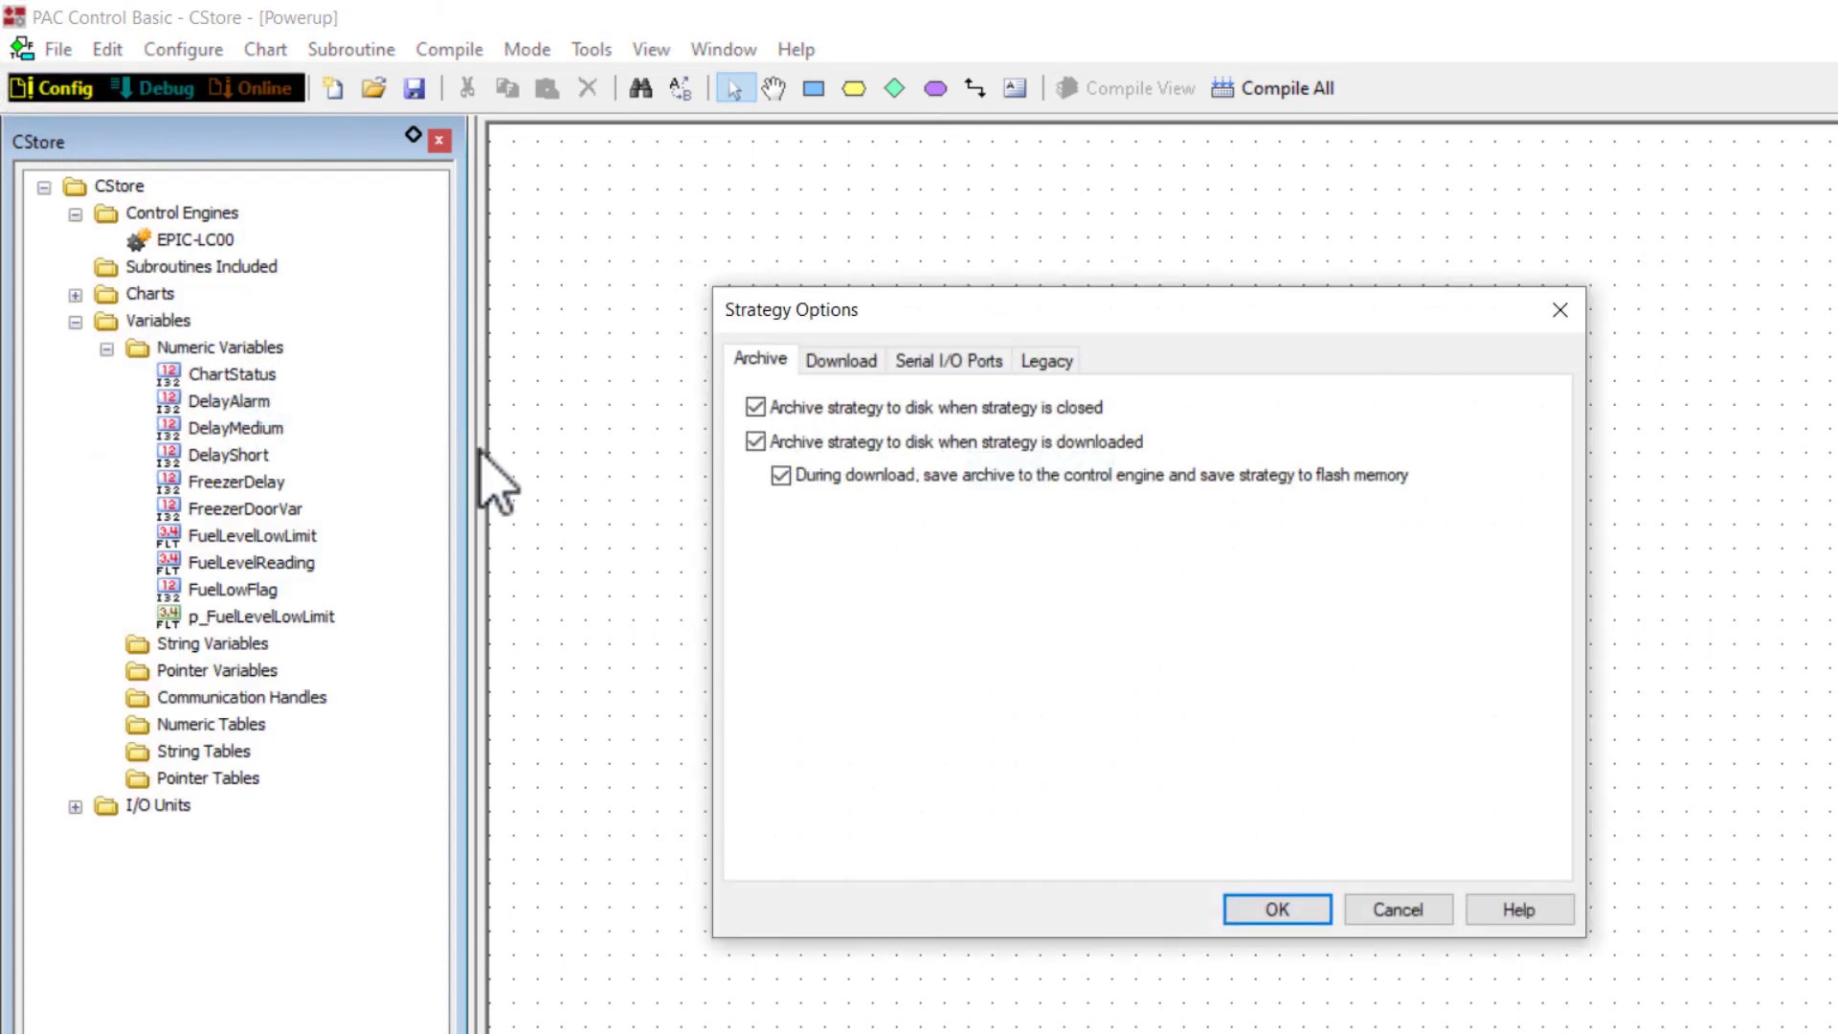
pyautogui.click(781, 475)
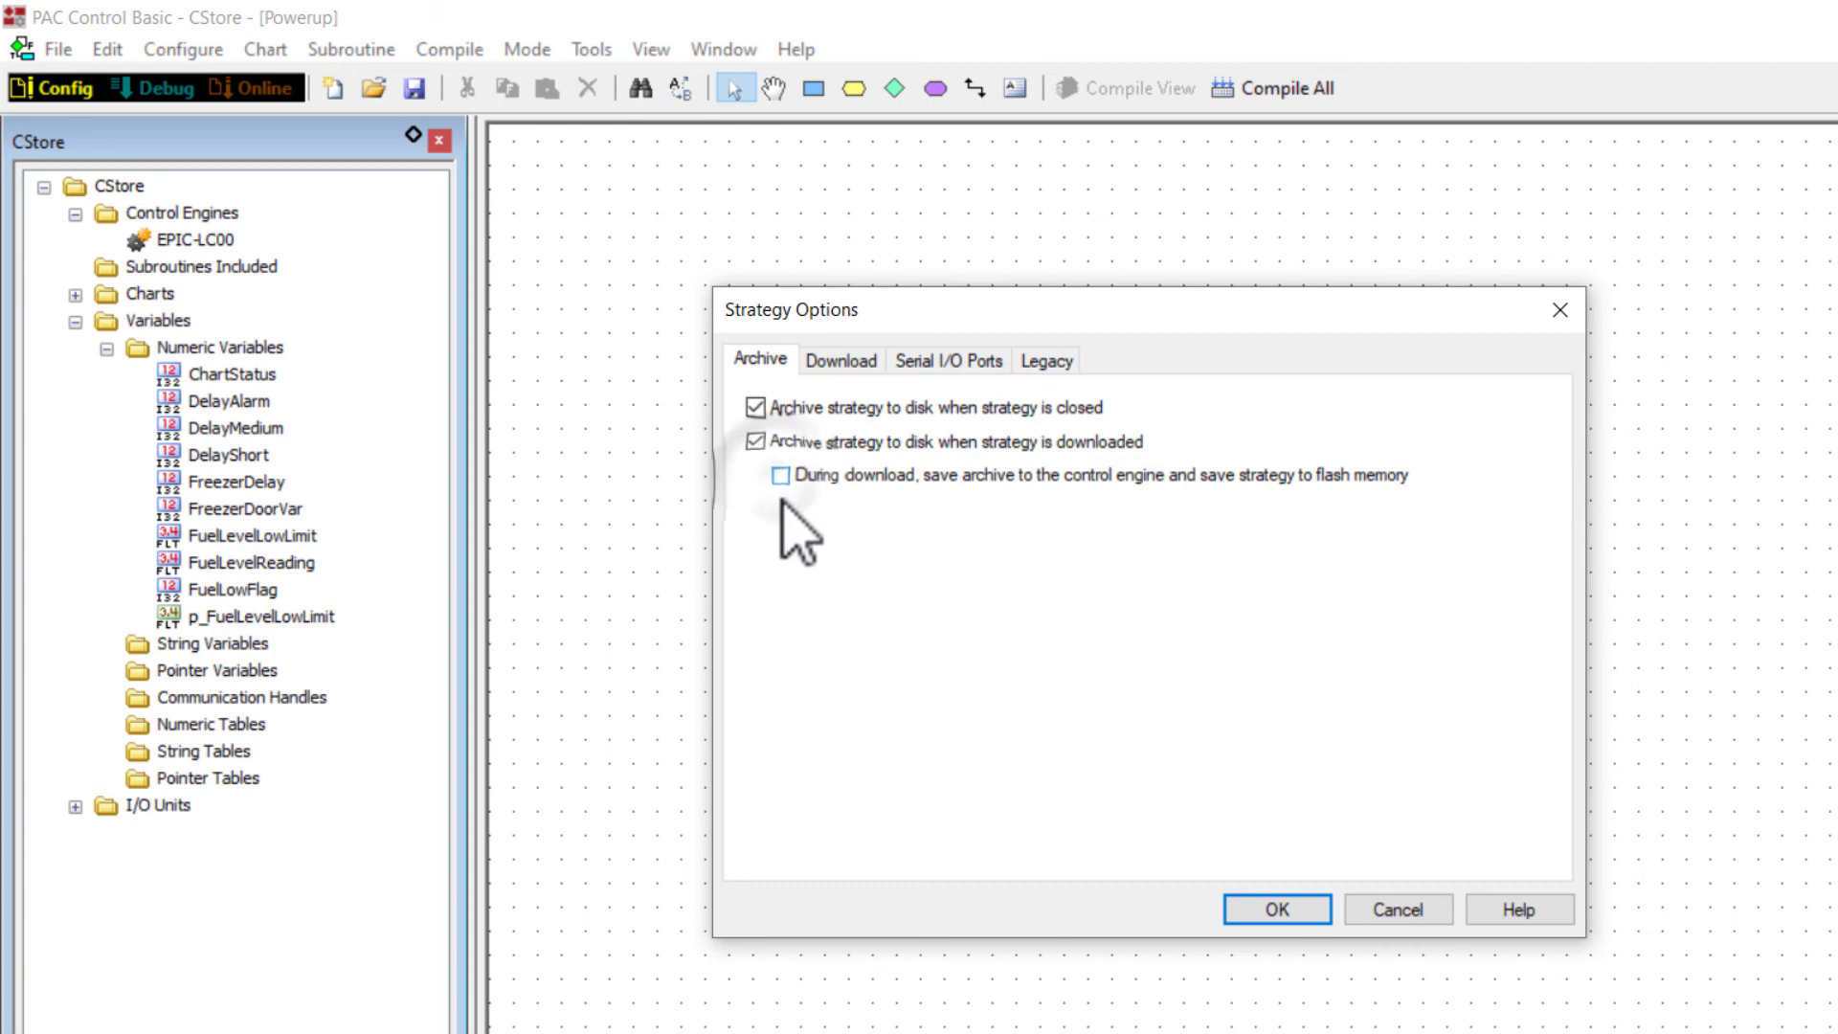
pyautogui.moveTo(1275, 908)
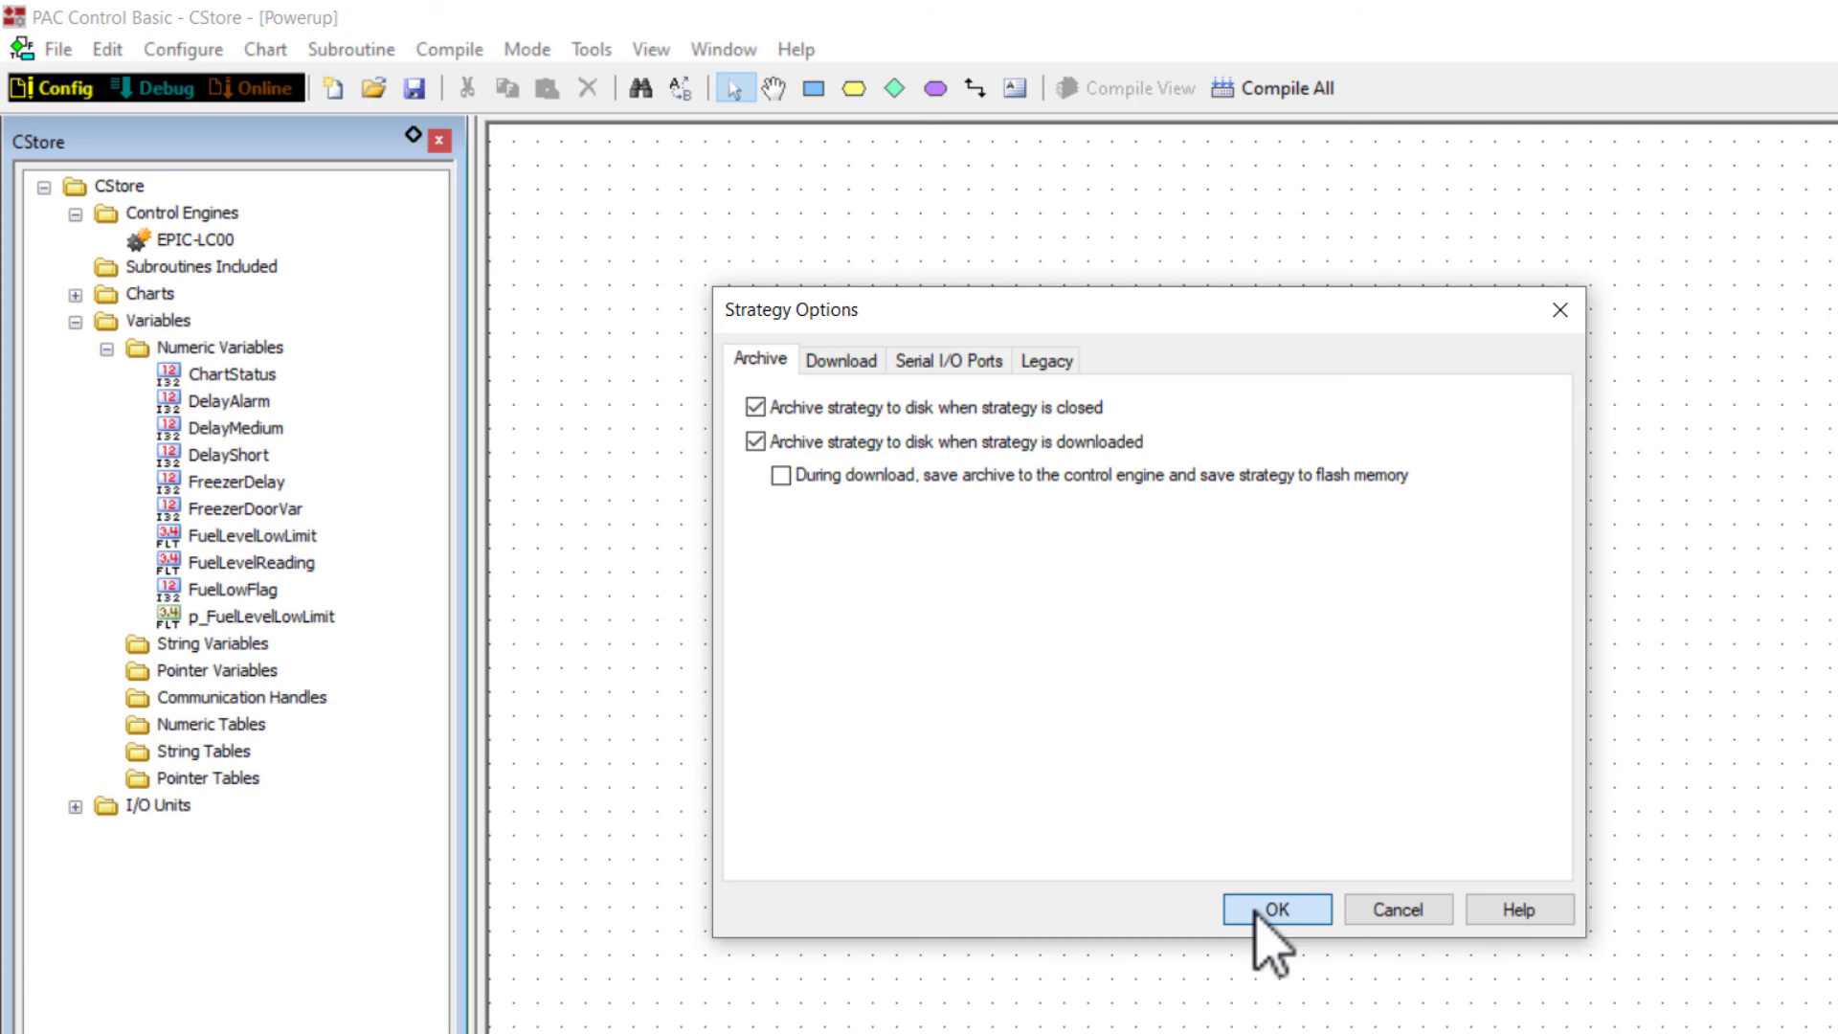
pyautogui.click(1275, 909)
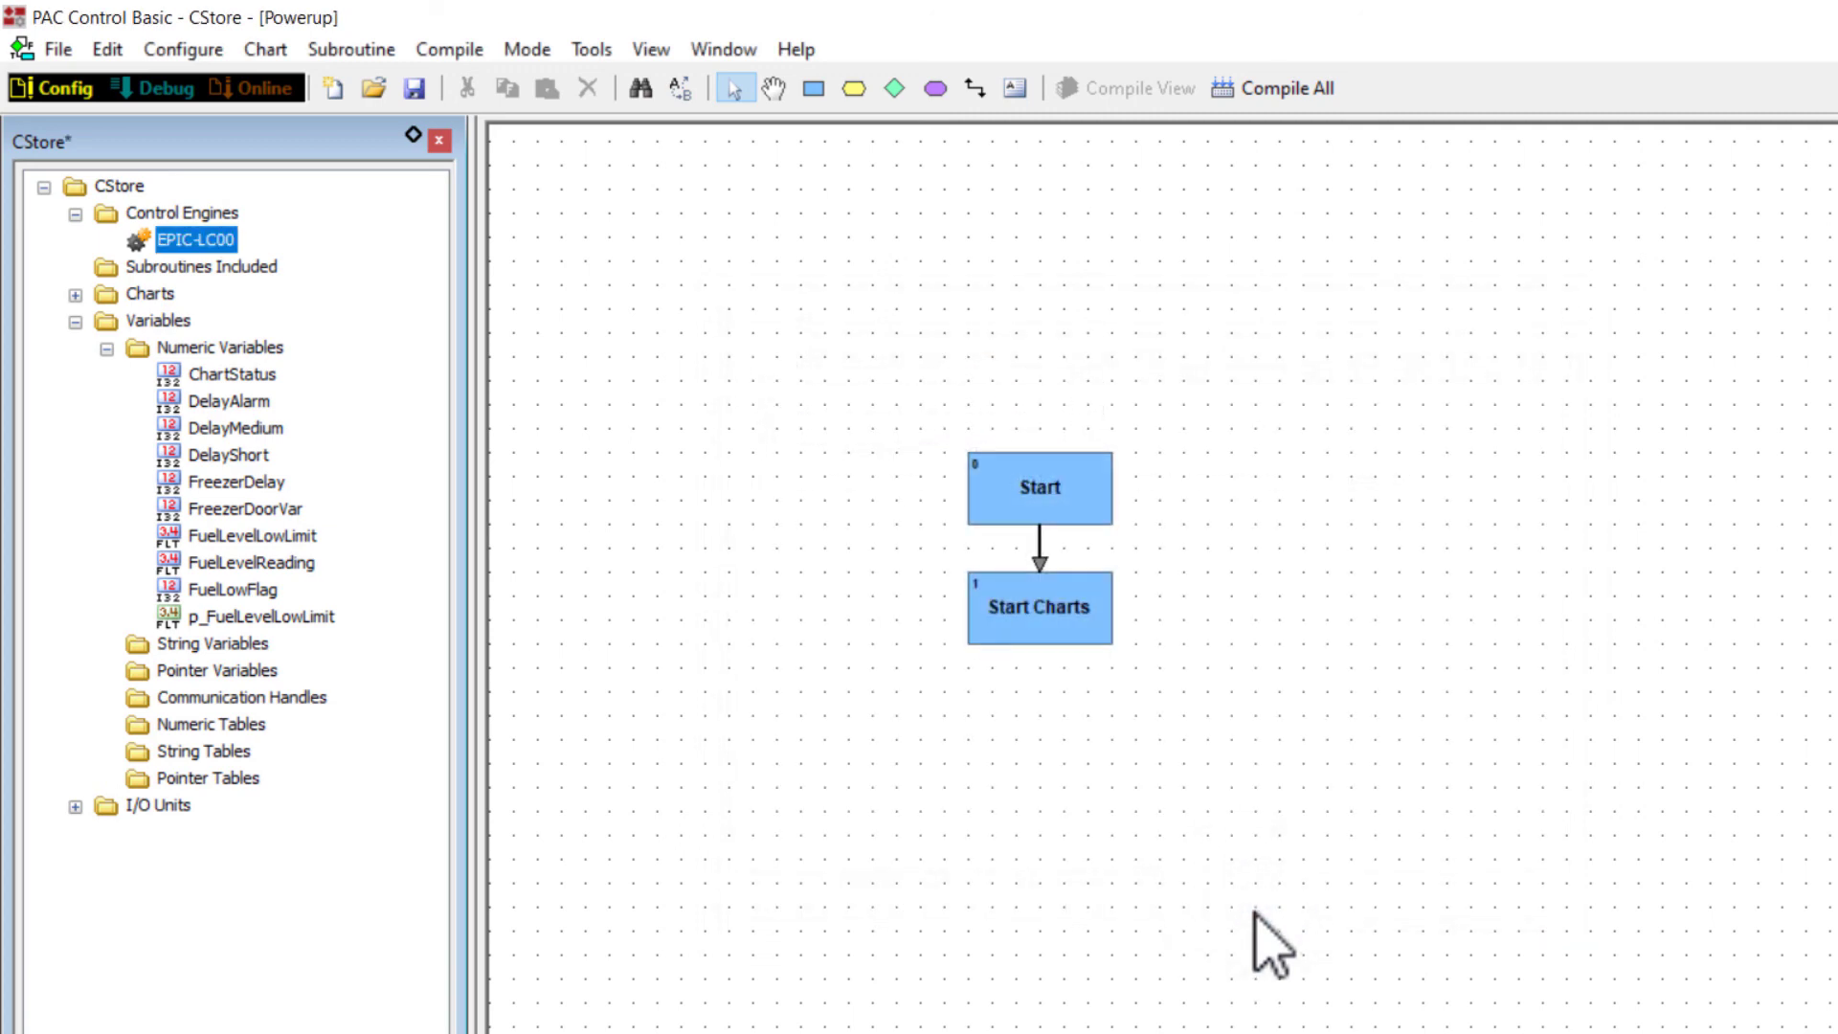